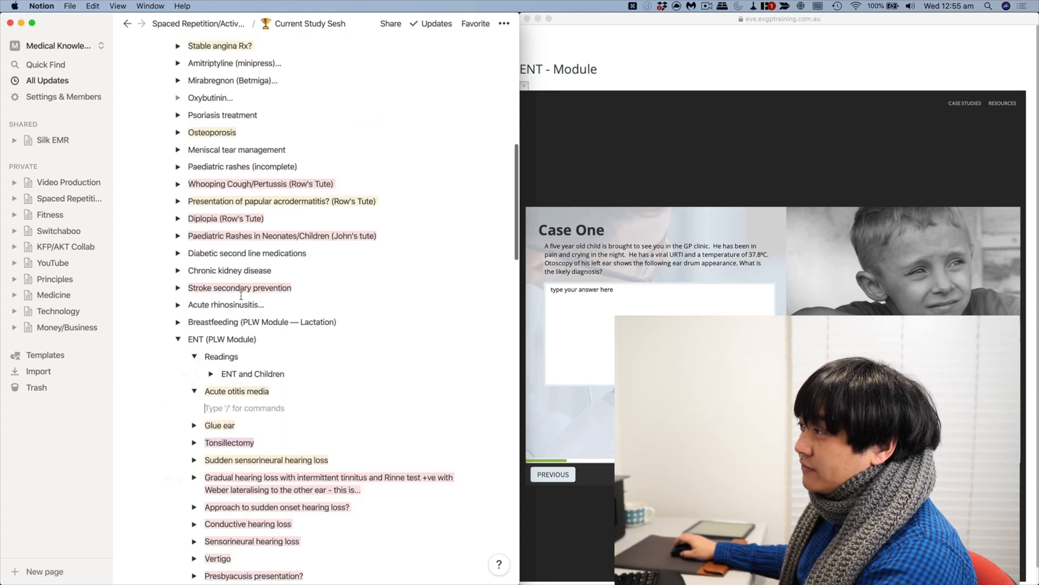
Begin the case note 'A five year old ch…' on the empty line under Acute otitis media
scroll("up", 3)
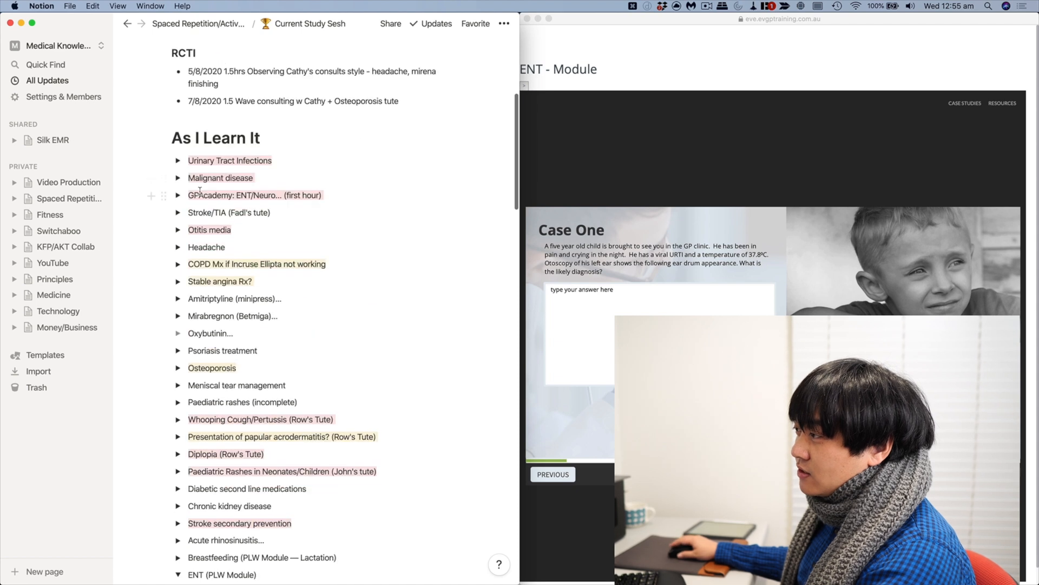
scroll("down", 3)
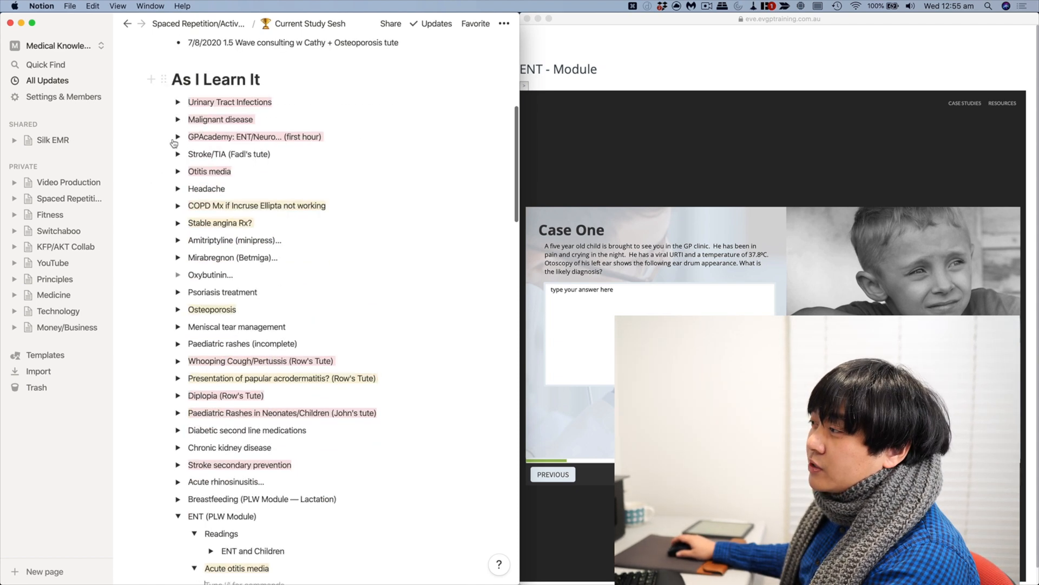
mouse_move(194, 106)
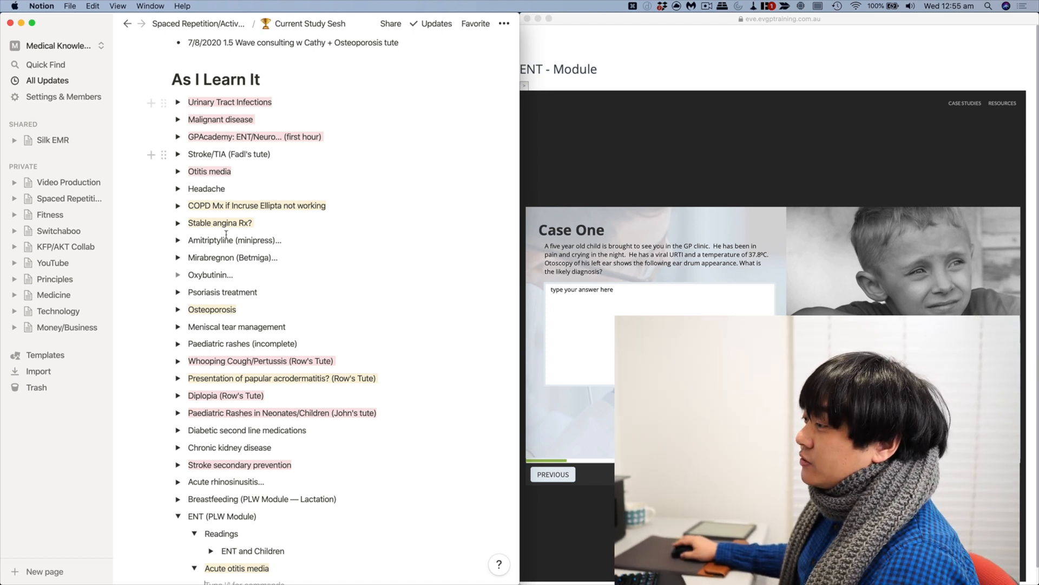
scroll("down", 3)
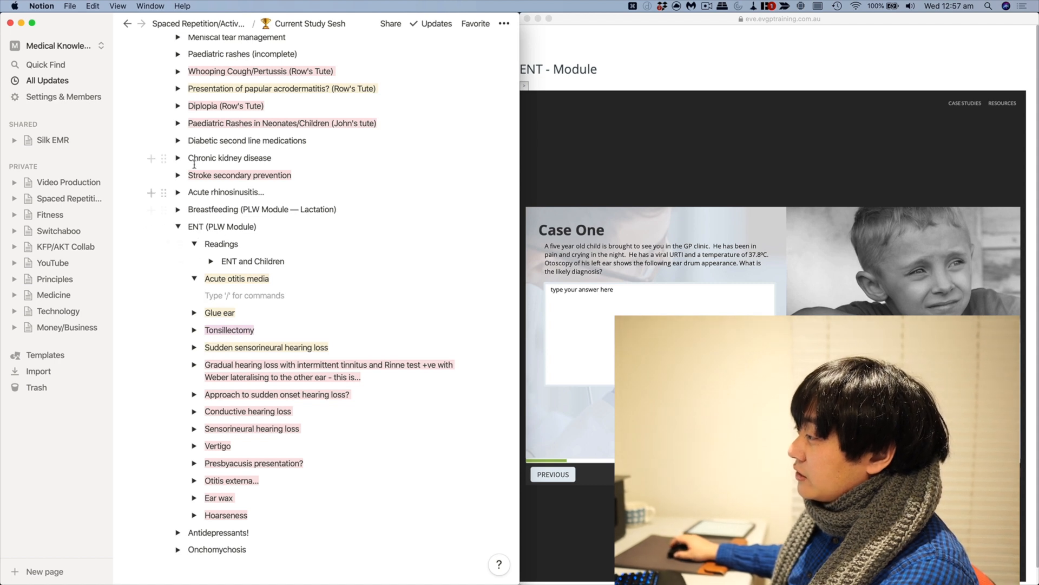
mouse_move(304, 238)
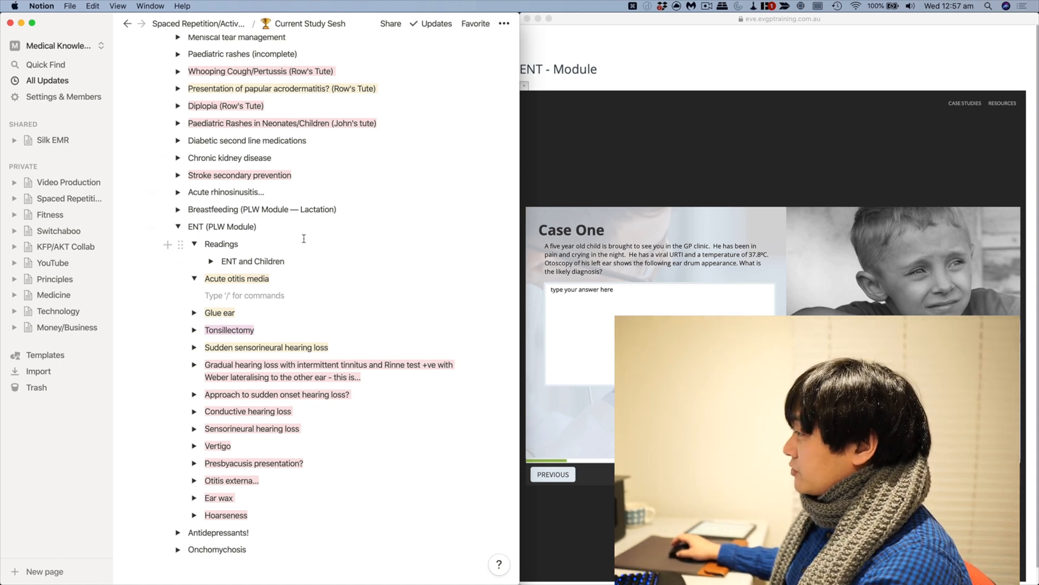
mouse_move(355, 244)
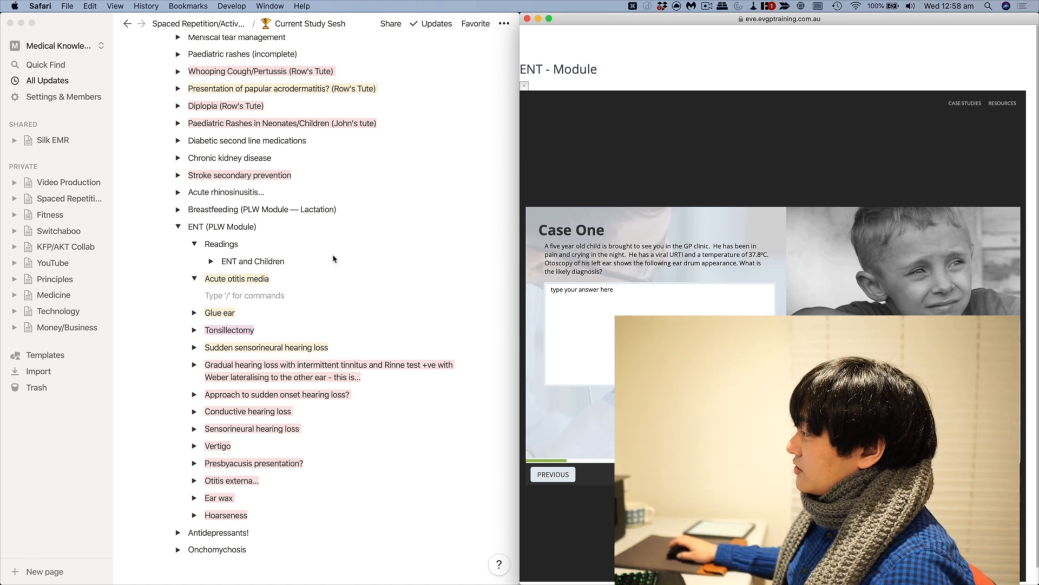
left_click(246, 295)
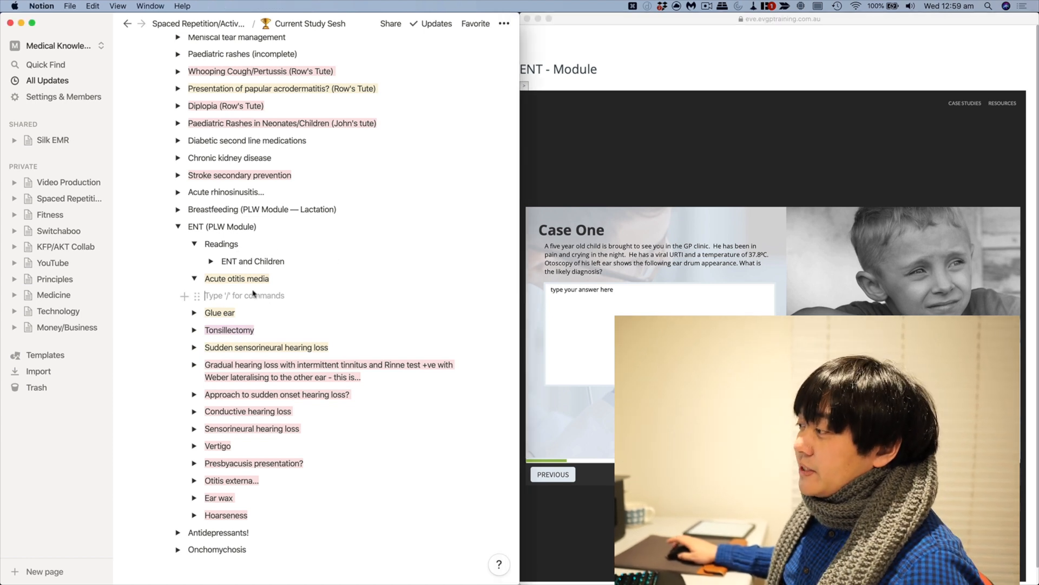
mouse_move(298, 335)
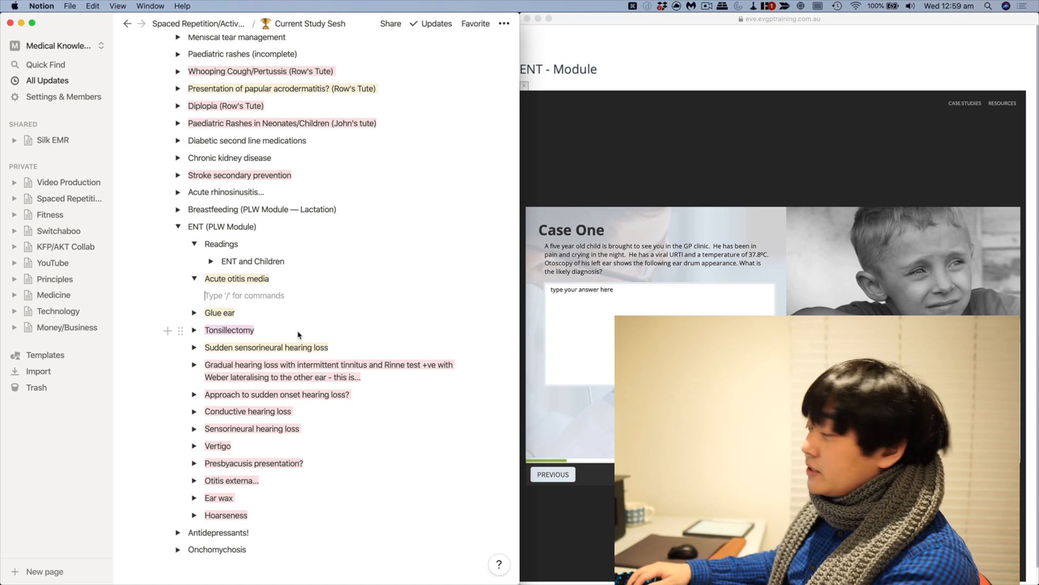
type("A")
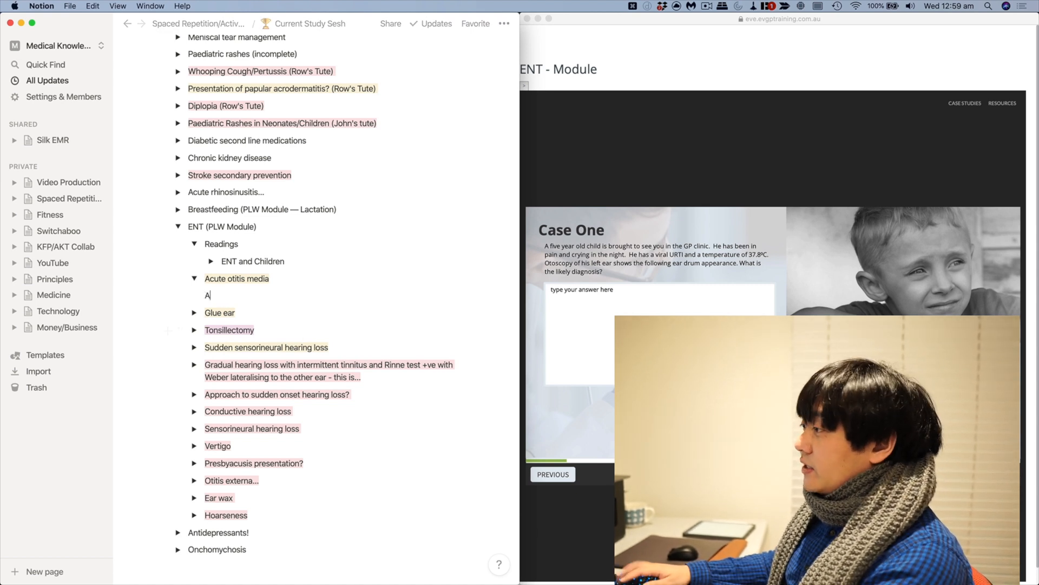
type("five year old ch")
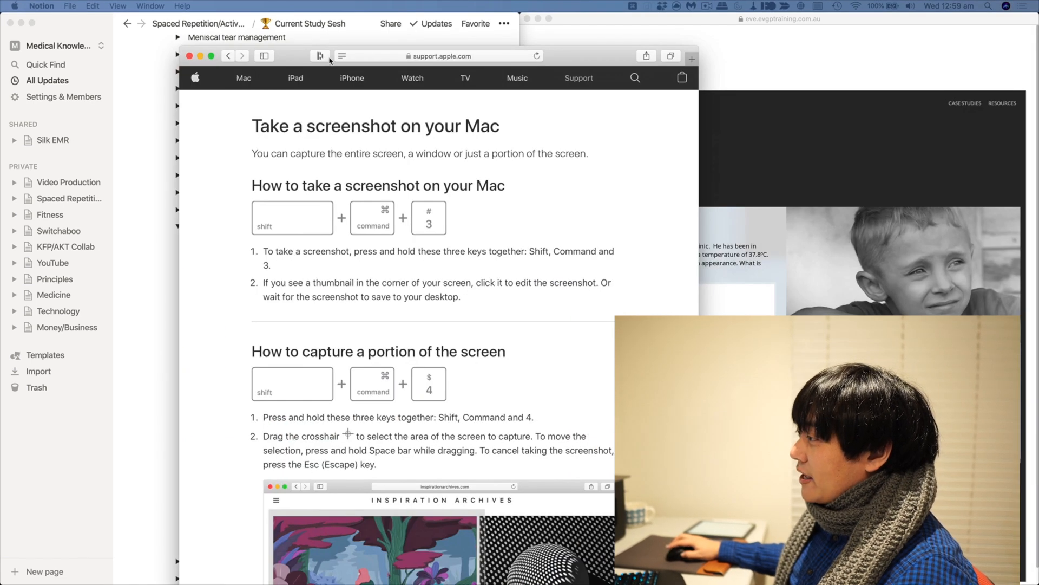
Scroll Apple's screenshot guide down to the section on capturing a portion of the screen
scroll("down", 3)
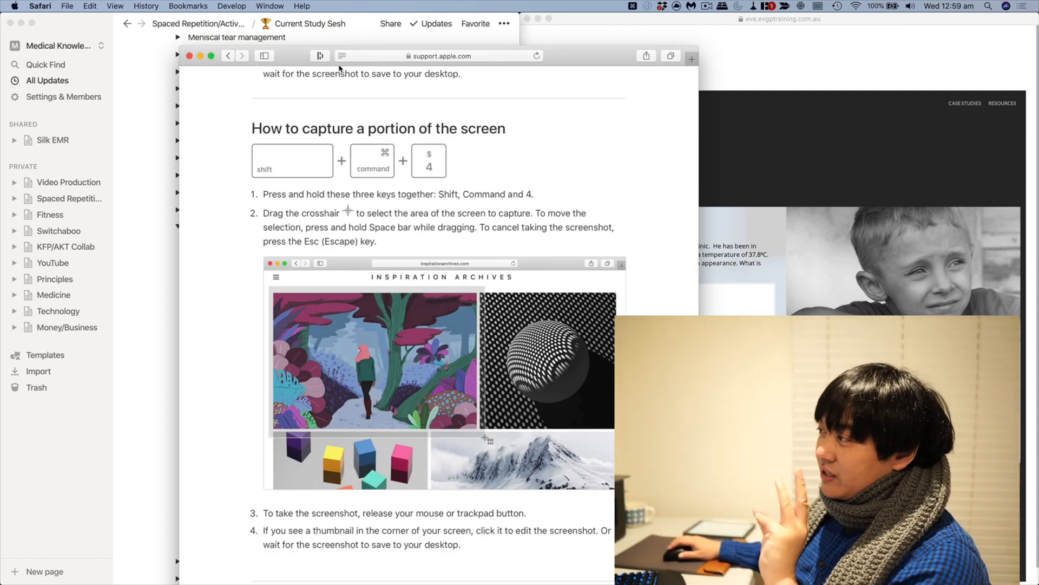
mouse_move(326, 68)
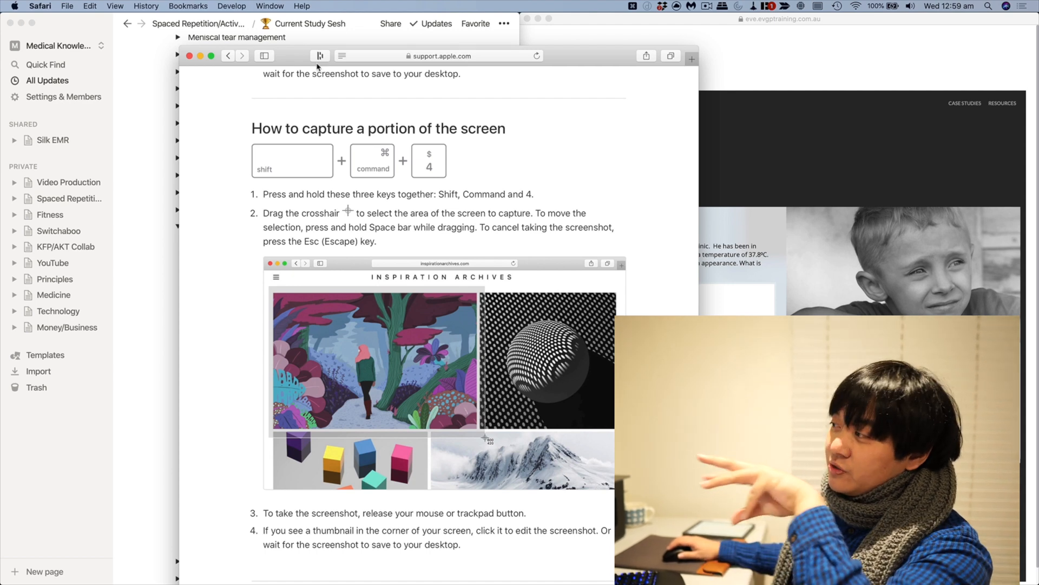
mouse_move(320, 55)
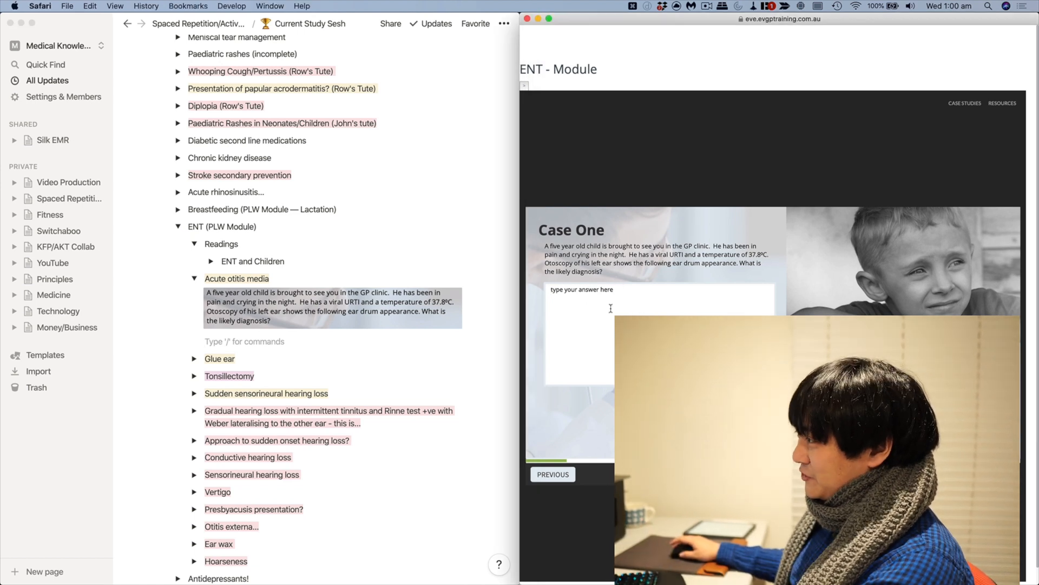
Enter 'Otitis media' as the answer to Case One in EVGP Training
type("Otitis")
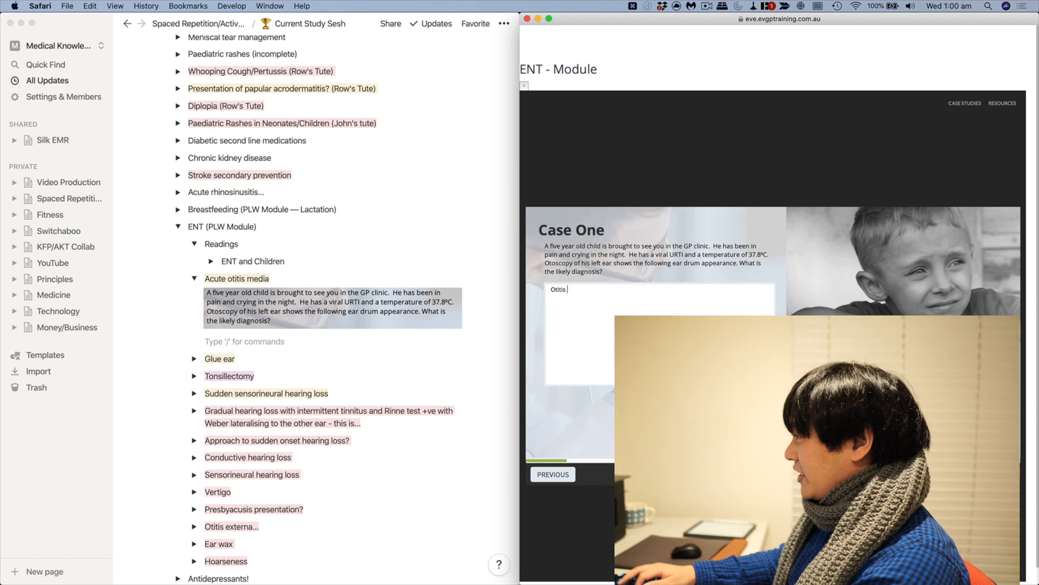
type("media")
left_click(333, 341)
type("Appearance?")
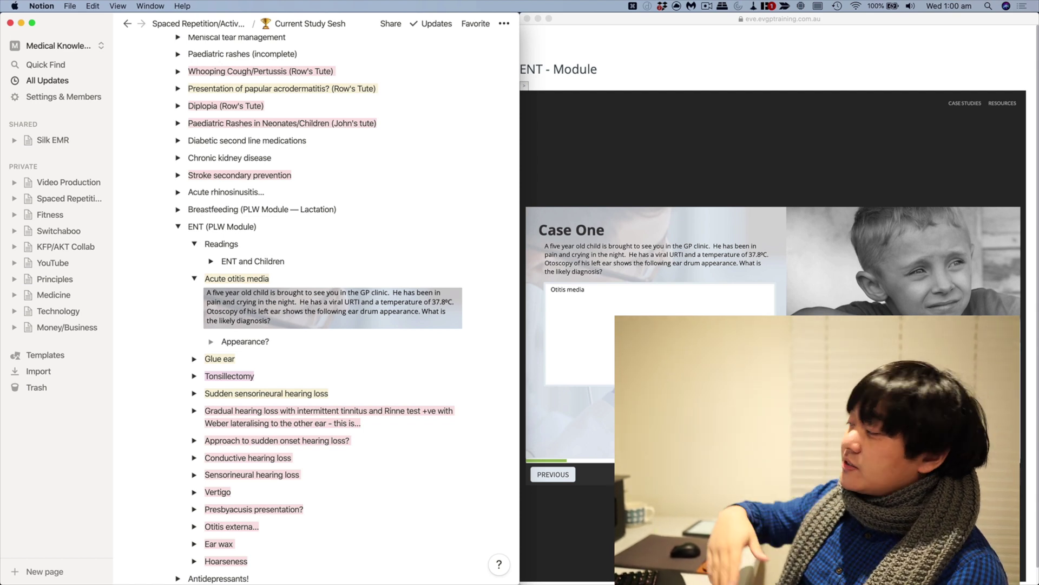
mouse_move(284, 354)
type("What is the otoscopic a")
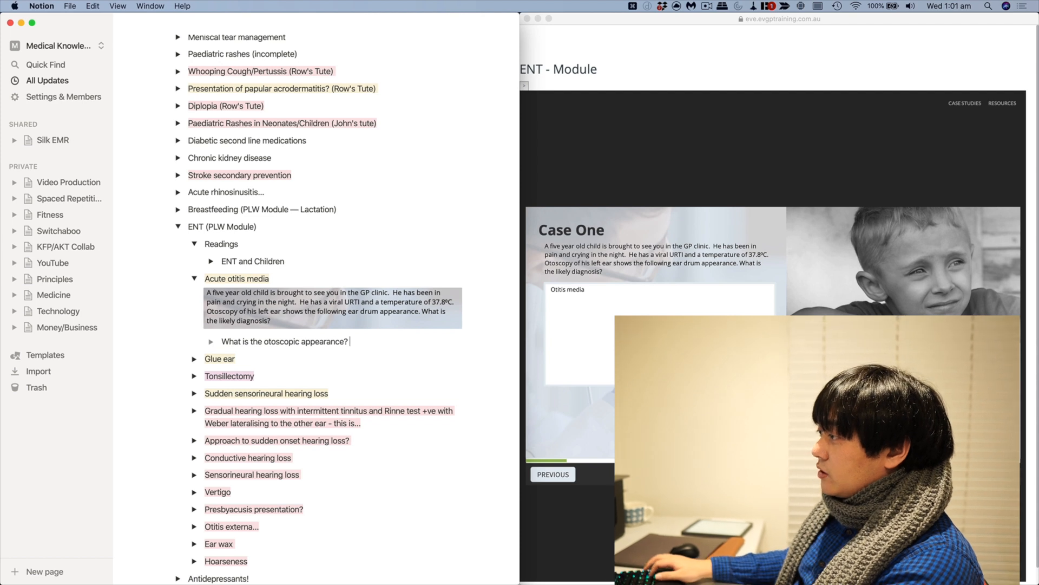
Finish the 'otoscopic appearance of otitis media' question, then refold sections and reopen Acute otitis media
type("of otitis media")
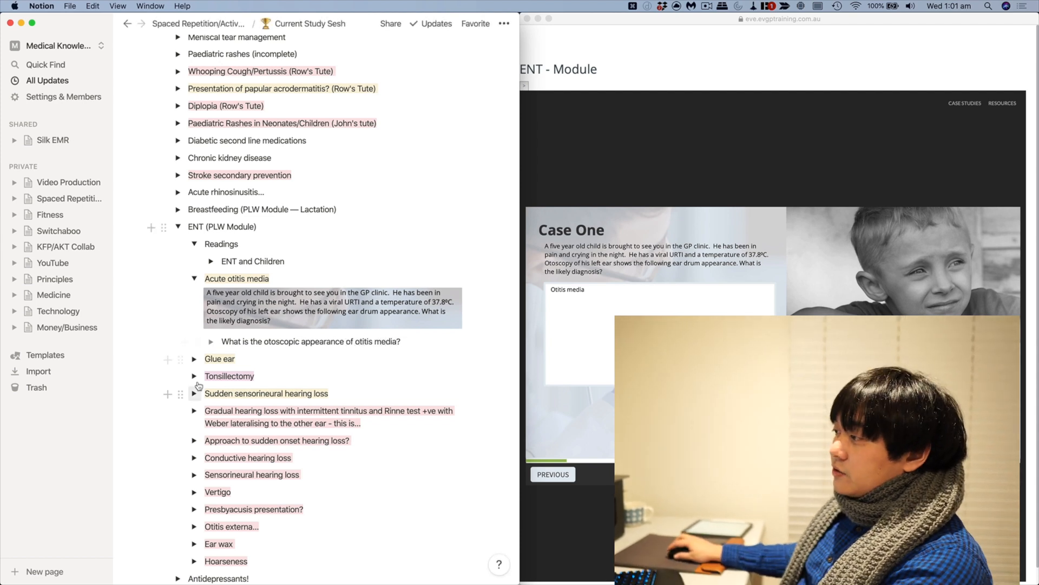
left_click(210, 342)
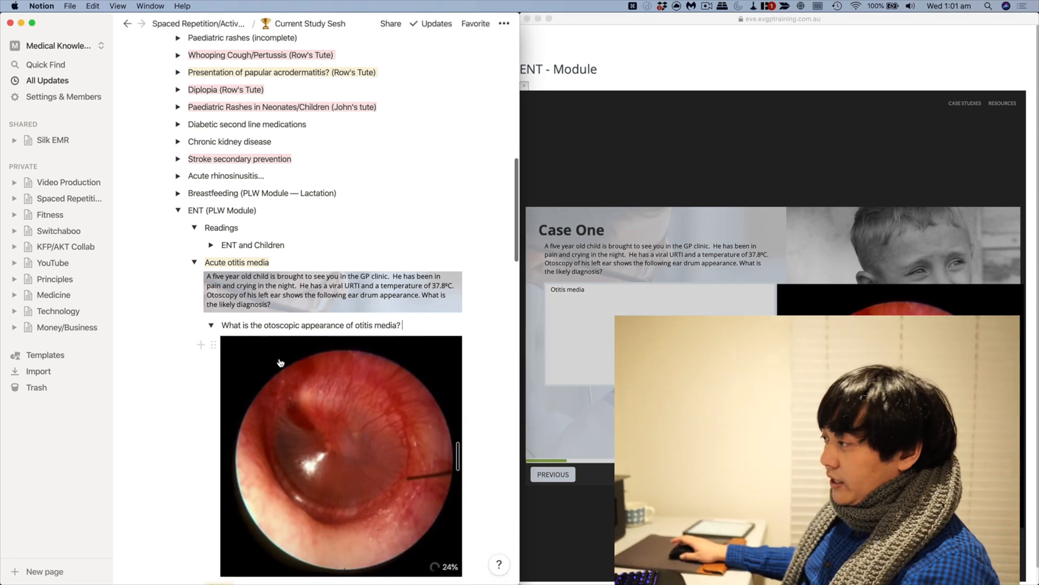
left_click(195, 262)
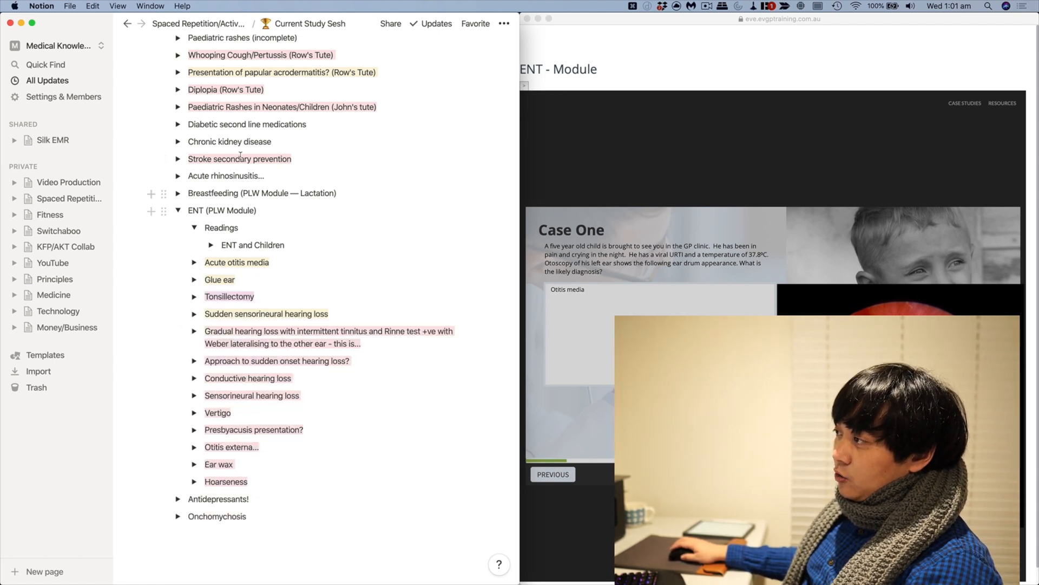
left_click(178, 159)
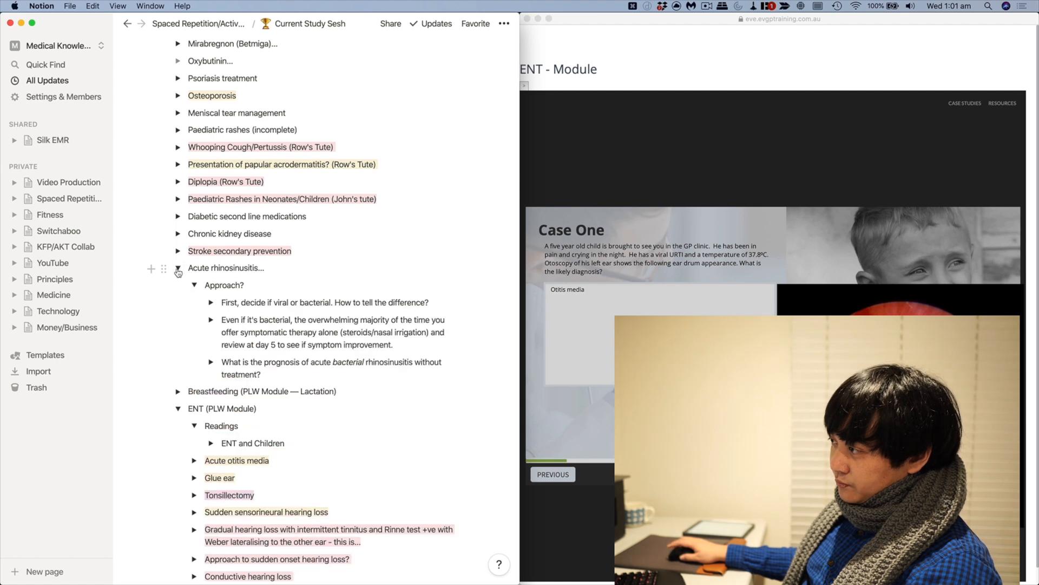
left_click(178, 269)
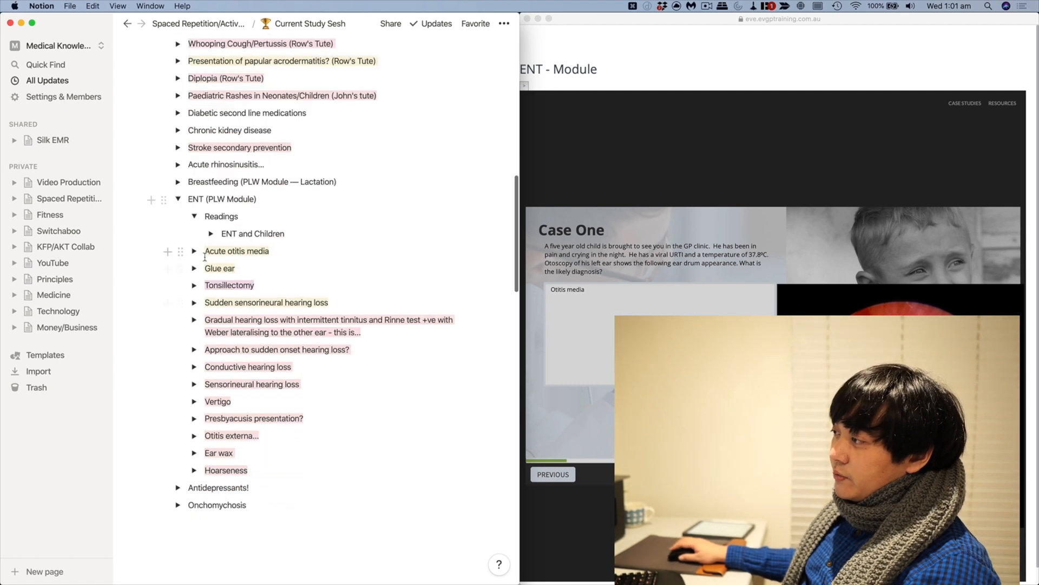
left_click(195, 251)
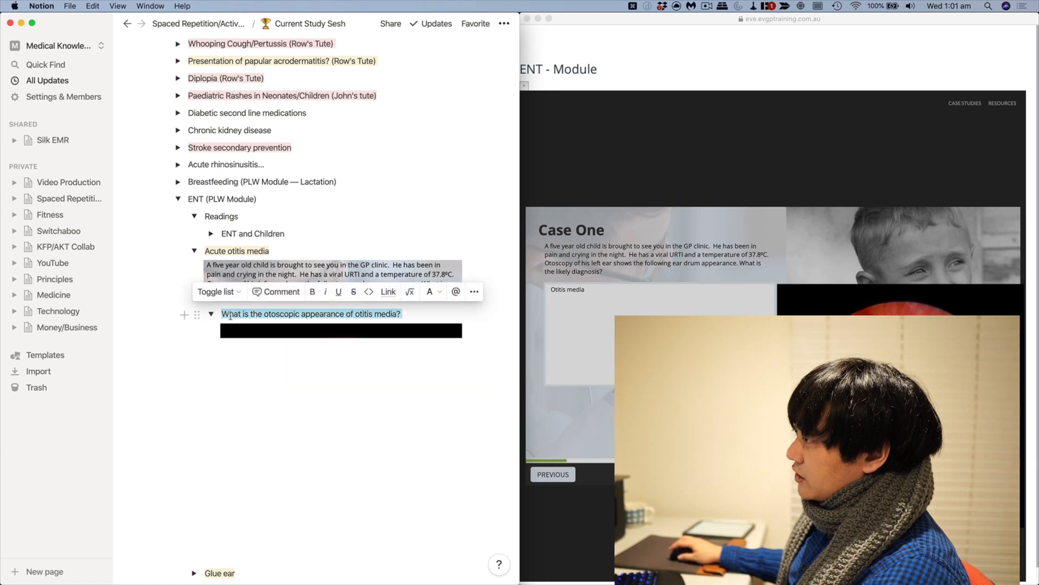
Deselect the pasted ear drum image and fold the otoscopic appearance question
left_click(429, 292)
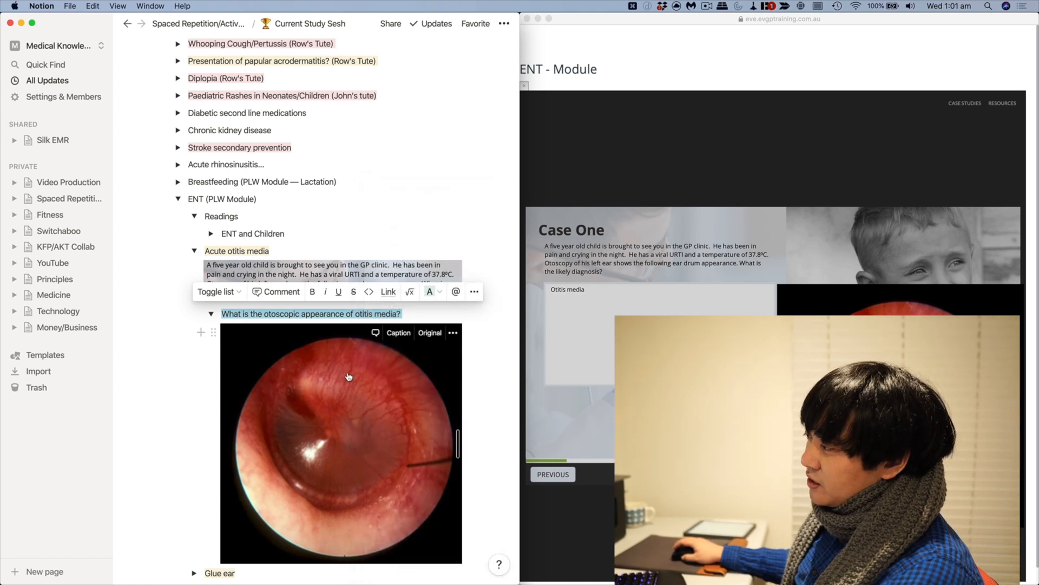
mouse_move(409, 448)
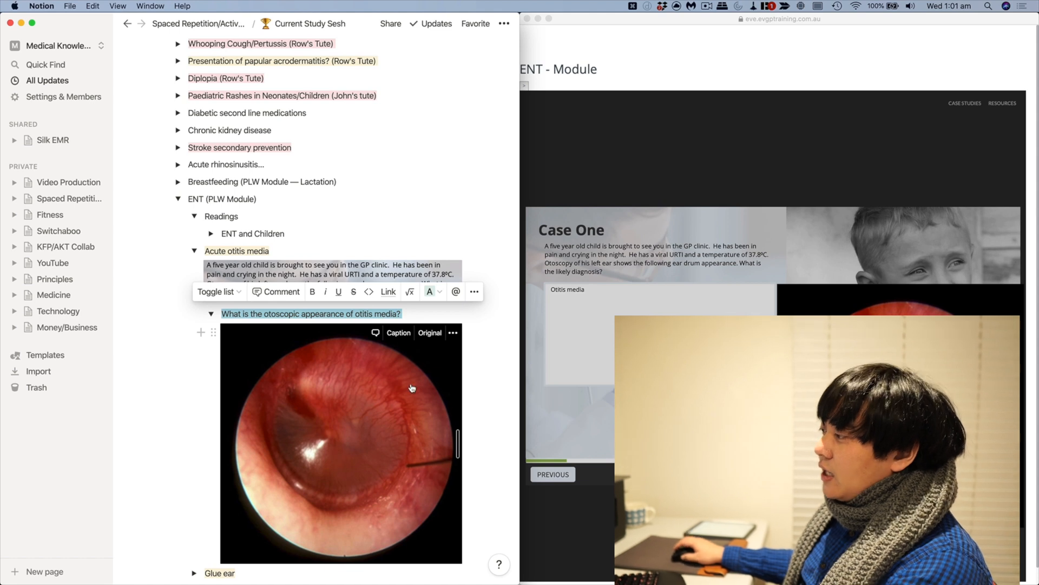
left_click(310, 314)
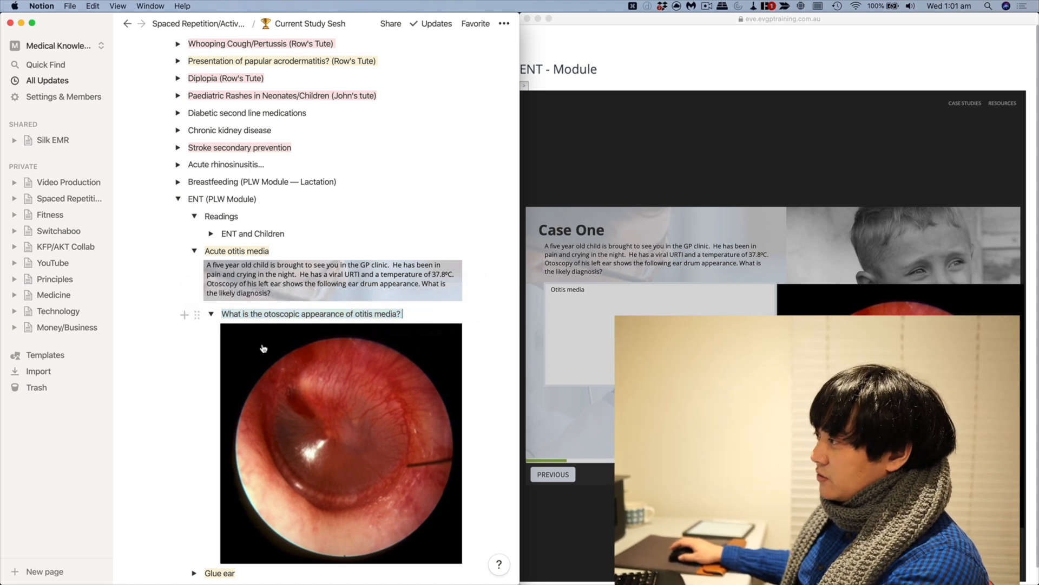
left_click(210, 313)
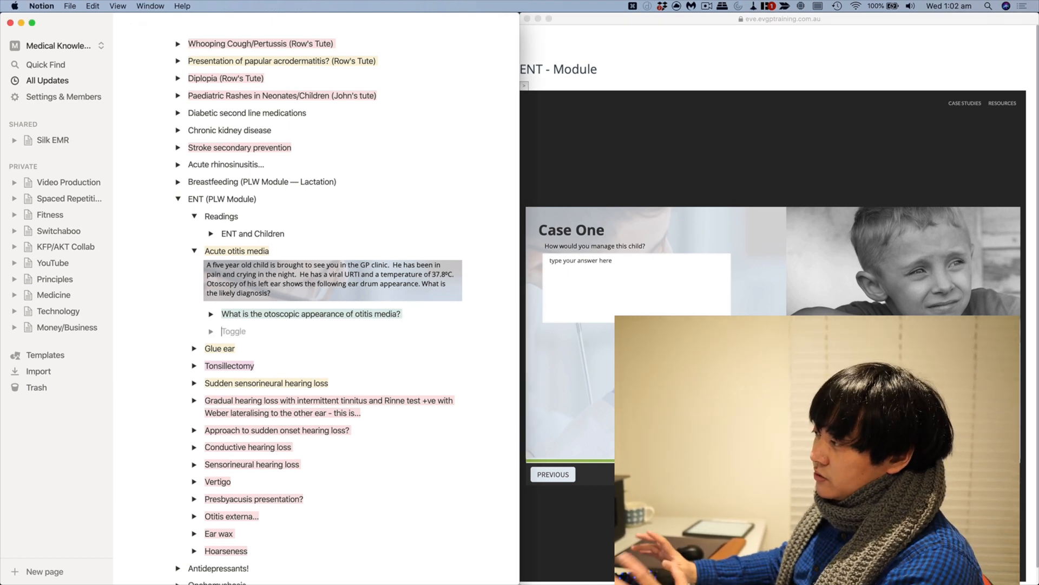
Add the toggle 'How would you manage this child?' and expand it
type("How would")
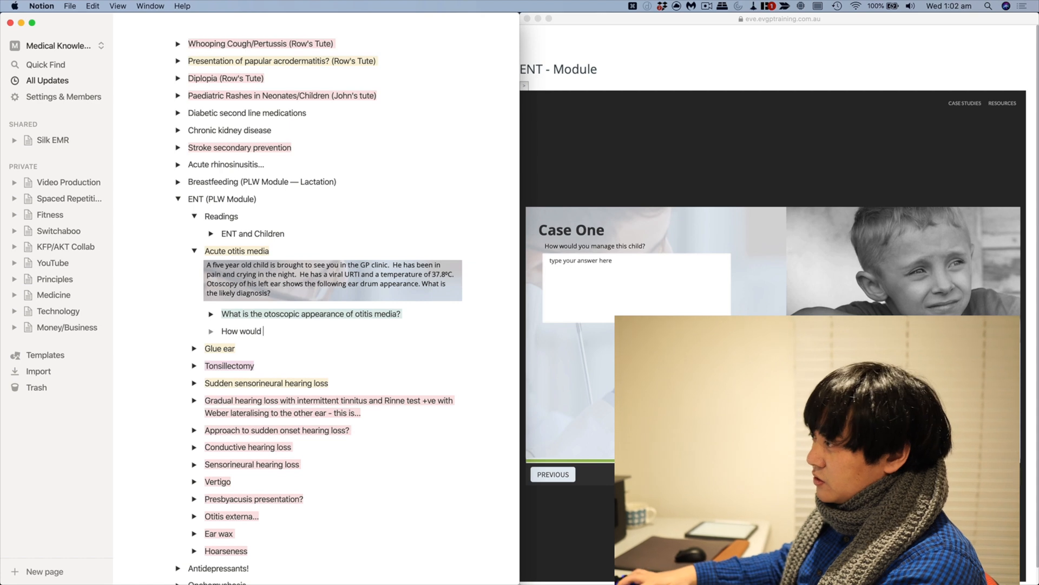
type("you manage this")
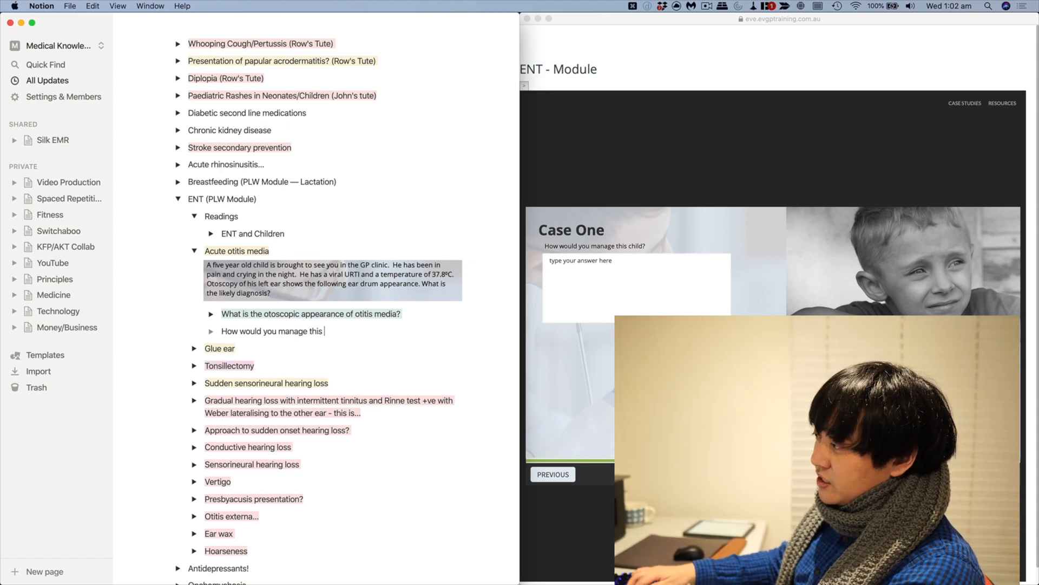
type("child?")
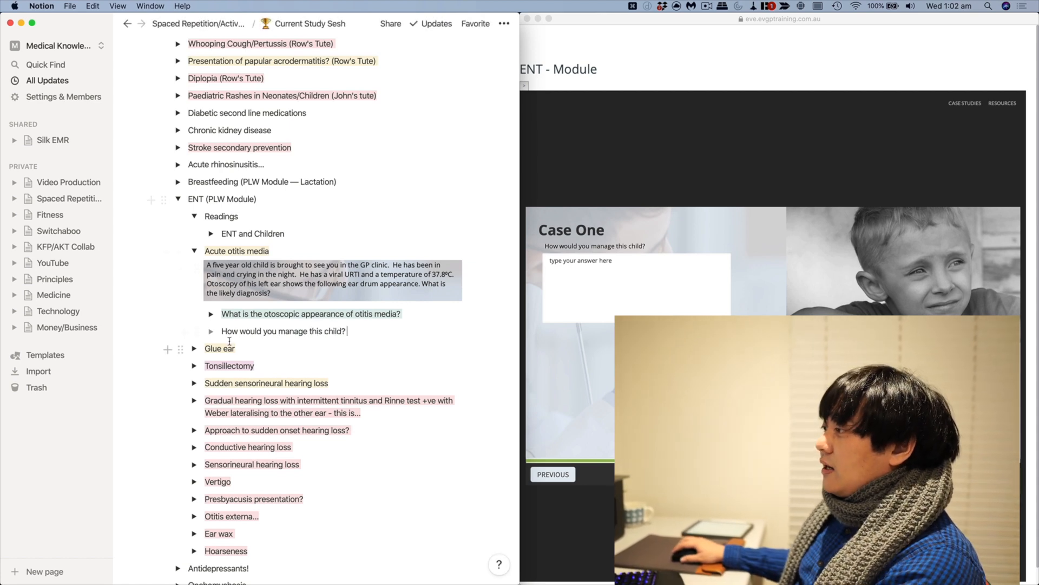
left_click(210, 331)
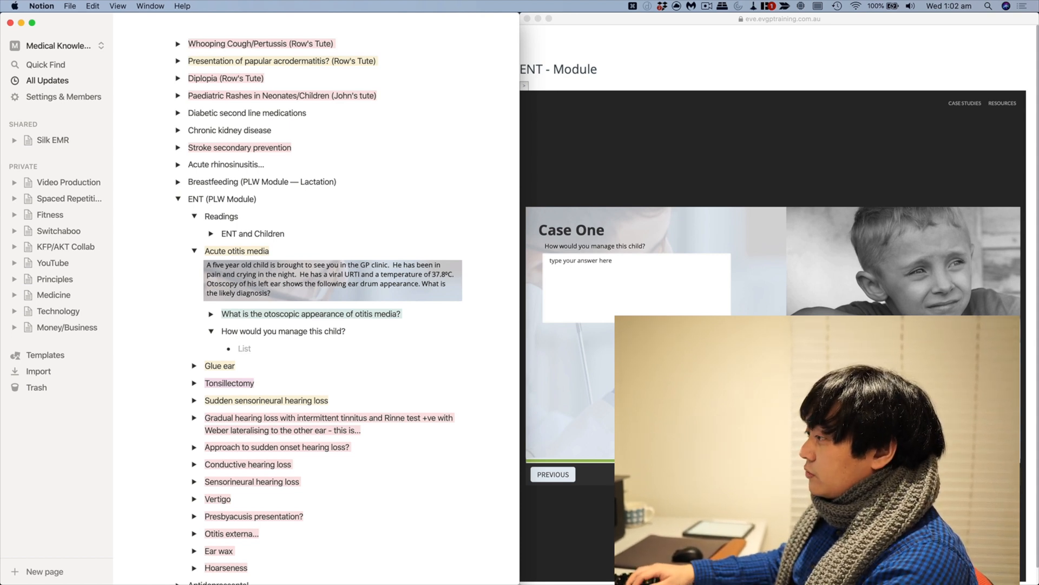
List answers: analgesia with paracetamol/ibuprofen, lots of fluids, amoxicillin in 2 days if not improving
type("Analgesia -")
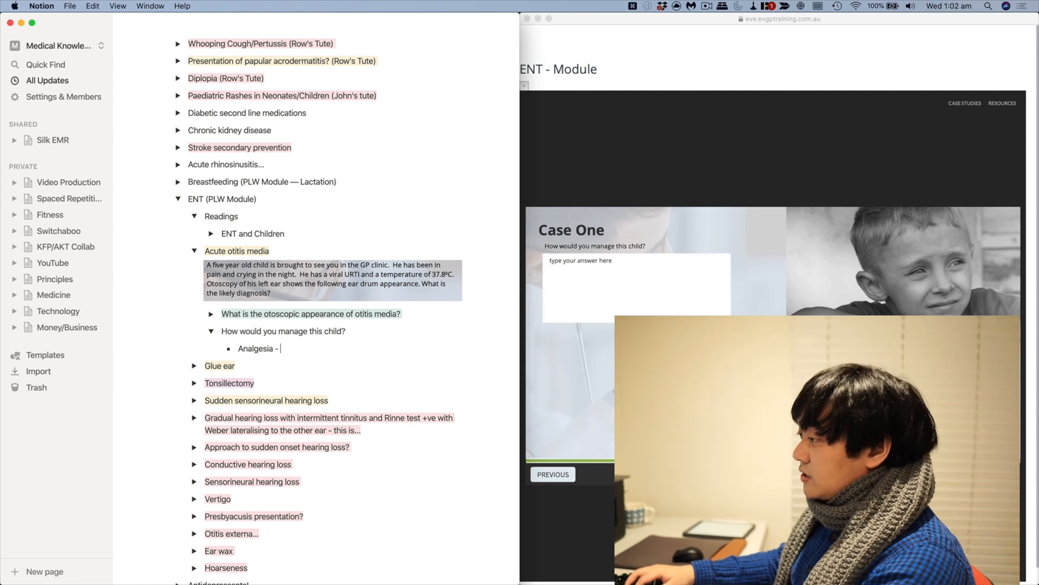
type("paracetamo")
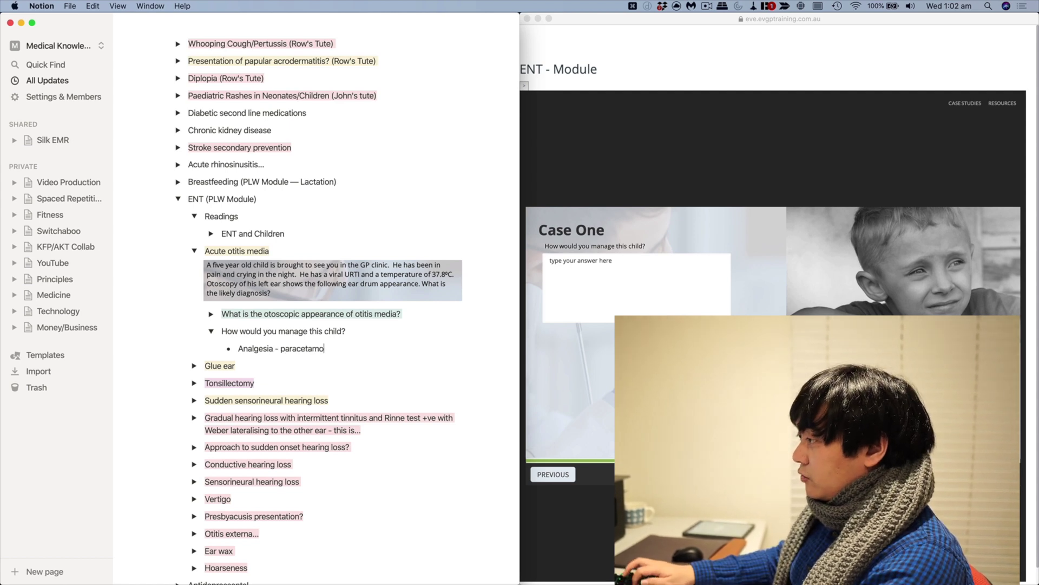
type("/ibuprofen")
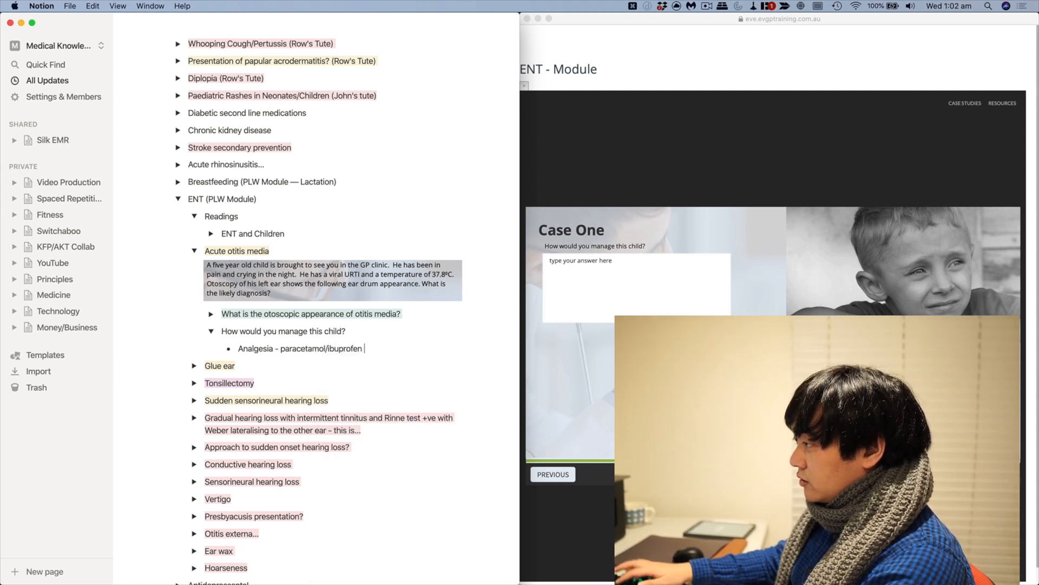
type("Drink lots of c")
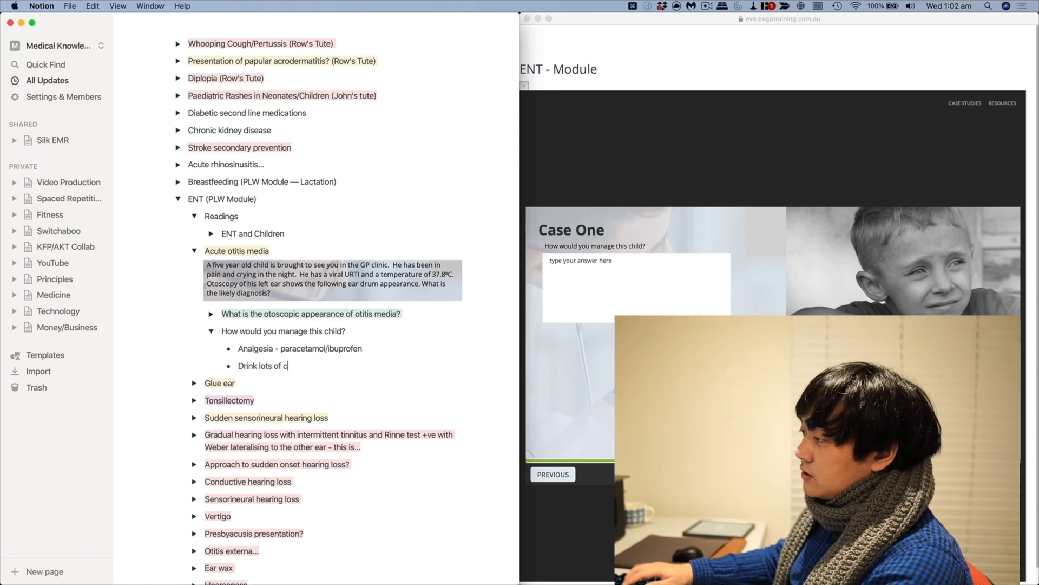
type("fluids")
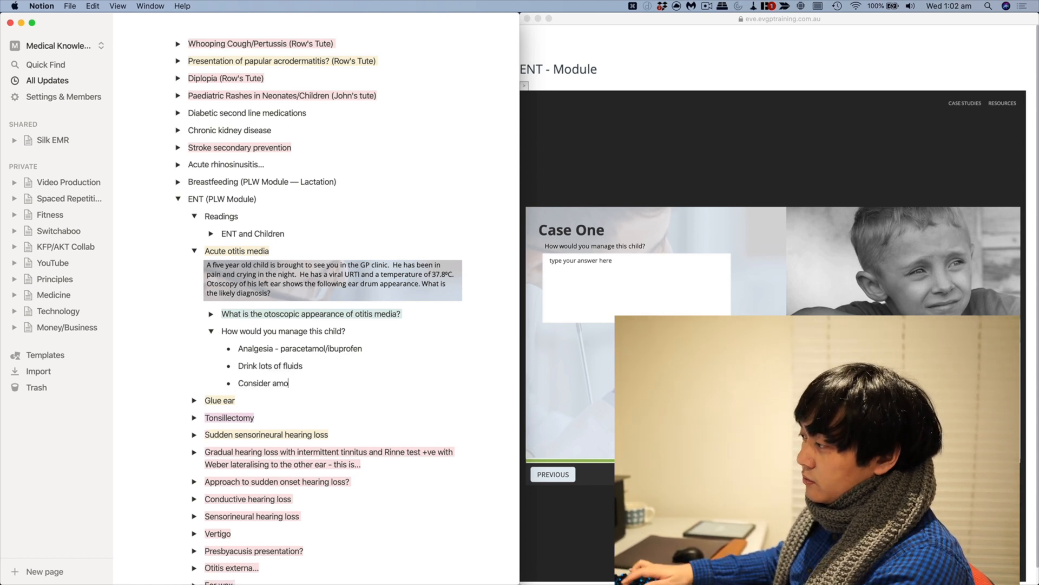
type("xicillin in 2 days")
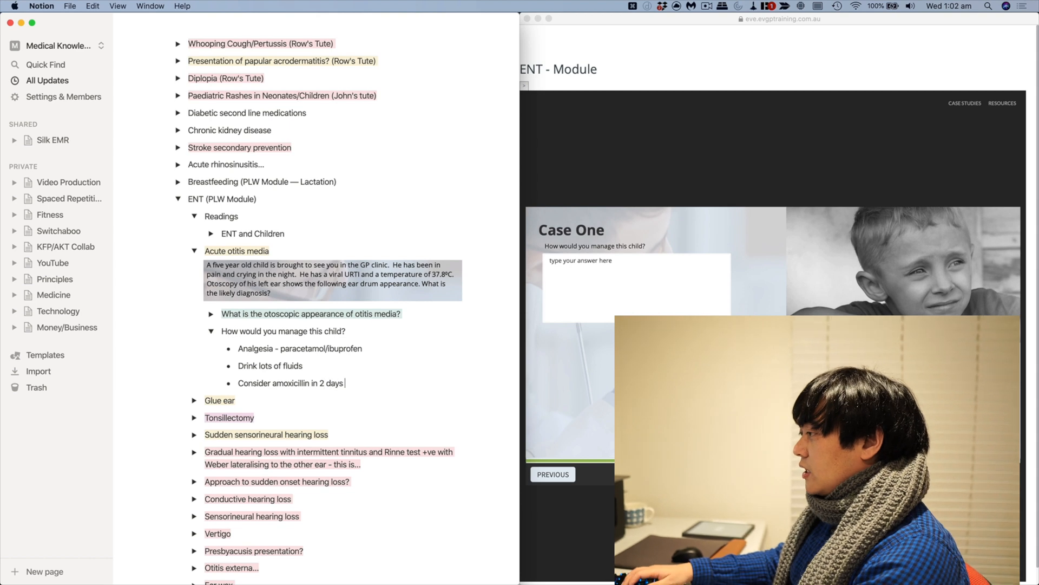
type("if even")
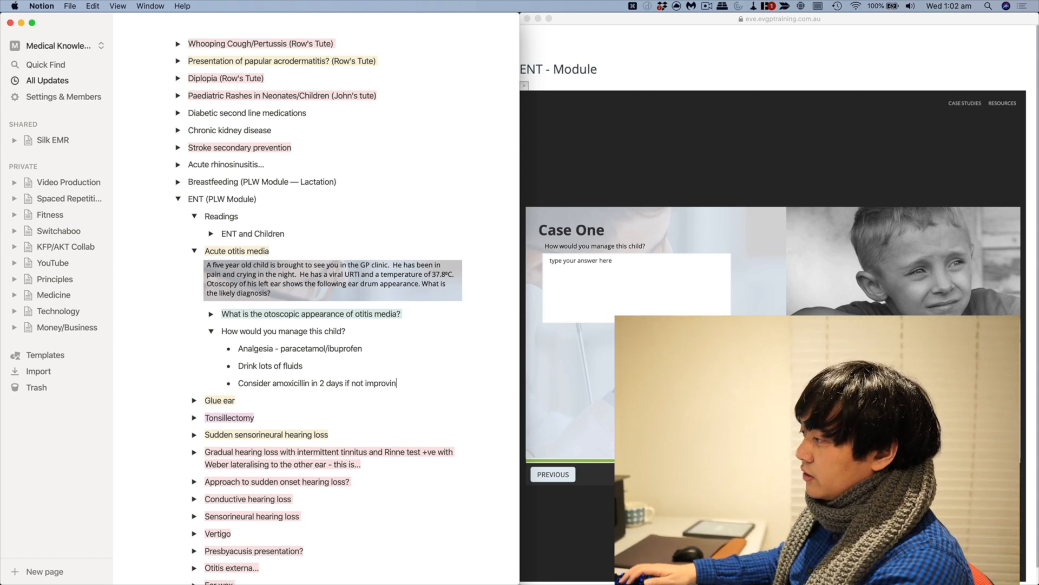
type("g")
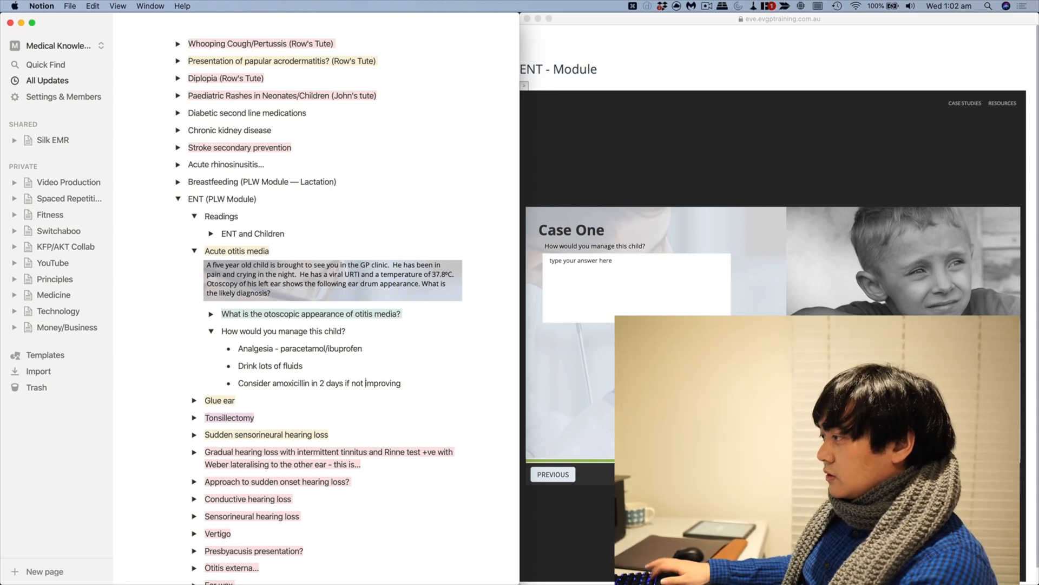
left_click(401, 383)
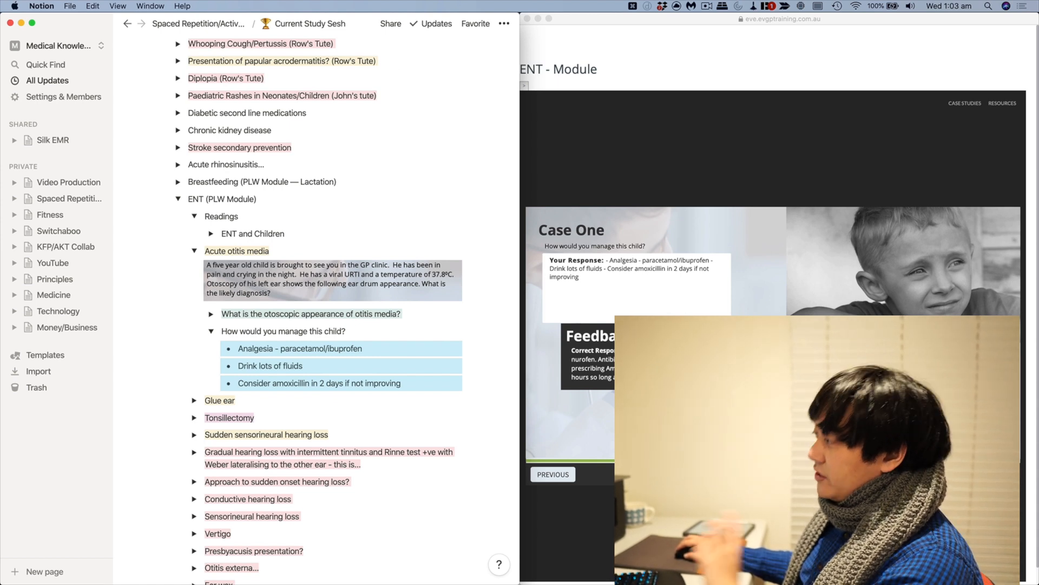
mouse_move(460, 413)
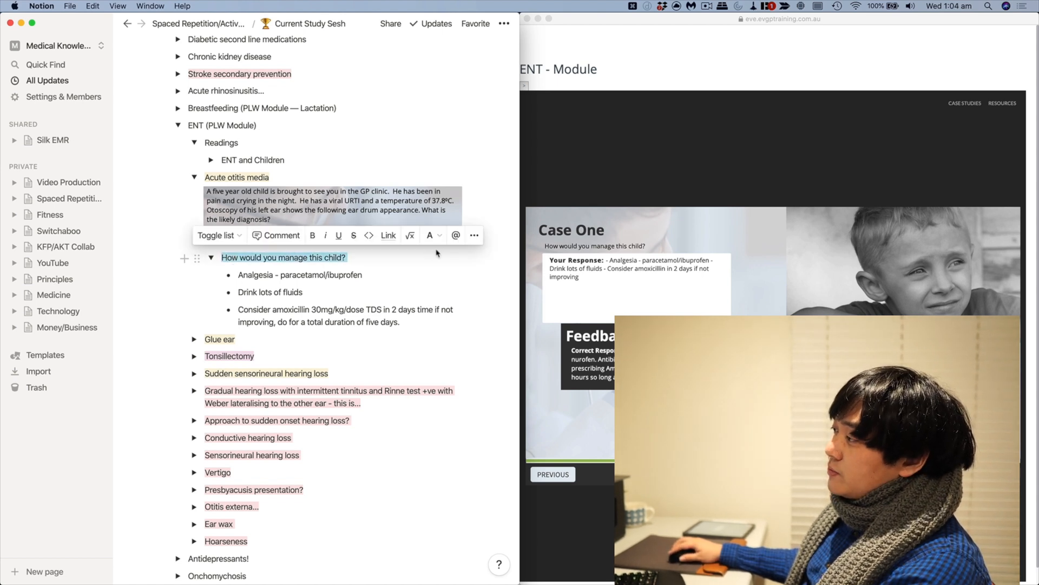
Collapse the 'How would you manage this child?' toggle under Acute otitis media
left_click(431, 236)
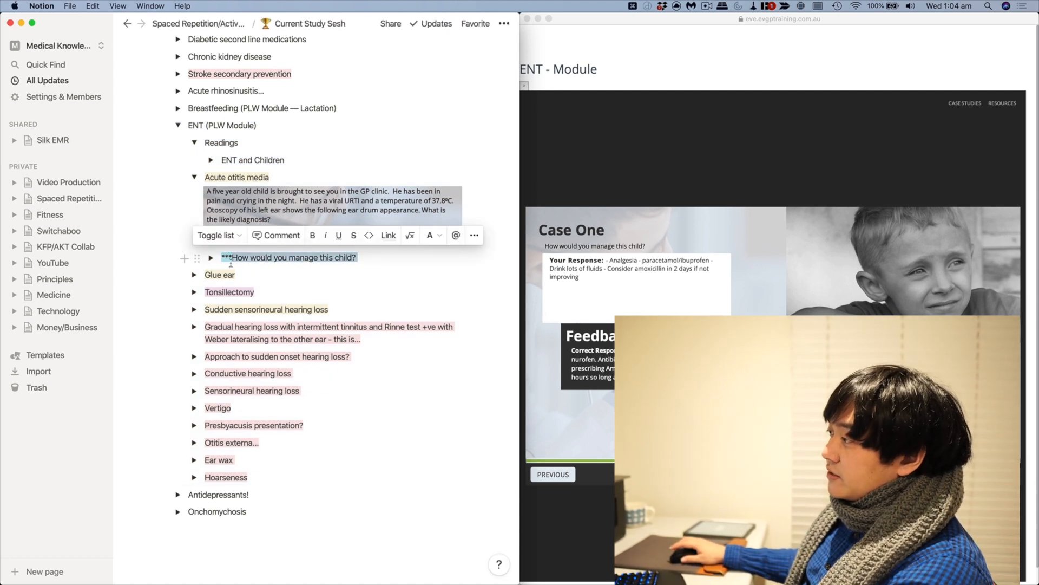
left_click(430, 235)
type("What is the otoscopic appearance of otitis media?")
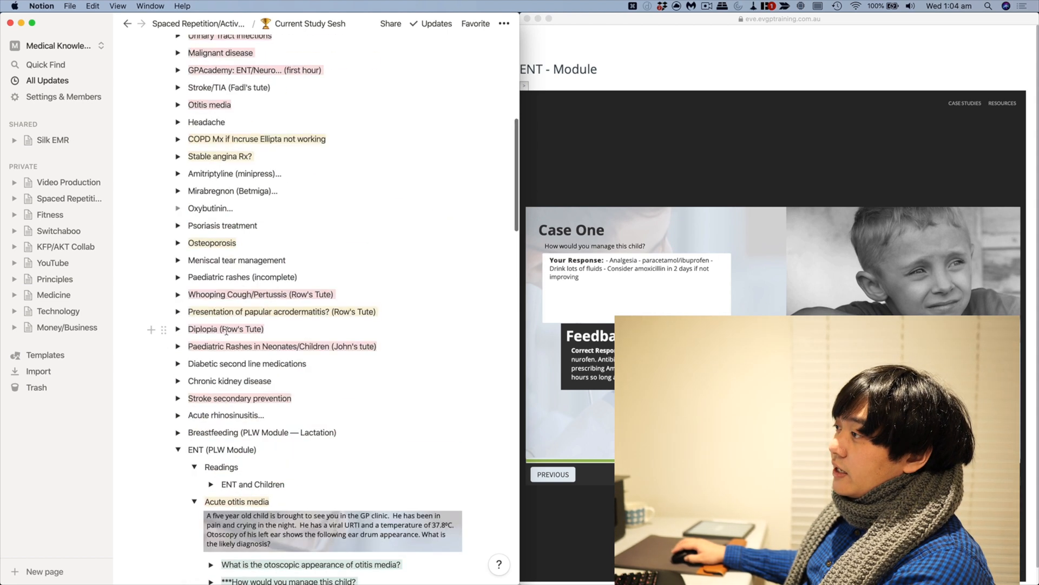
Scroll down and expand the Osteoporosis toggle to show its question list
scroll("down", 3)
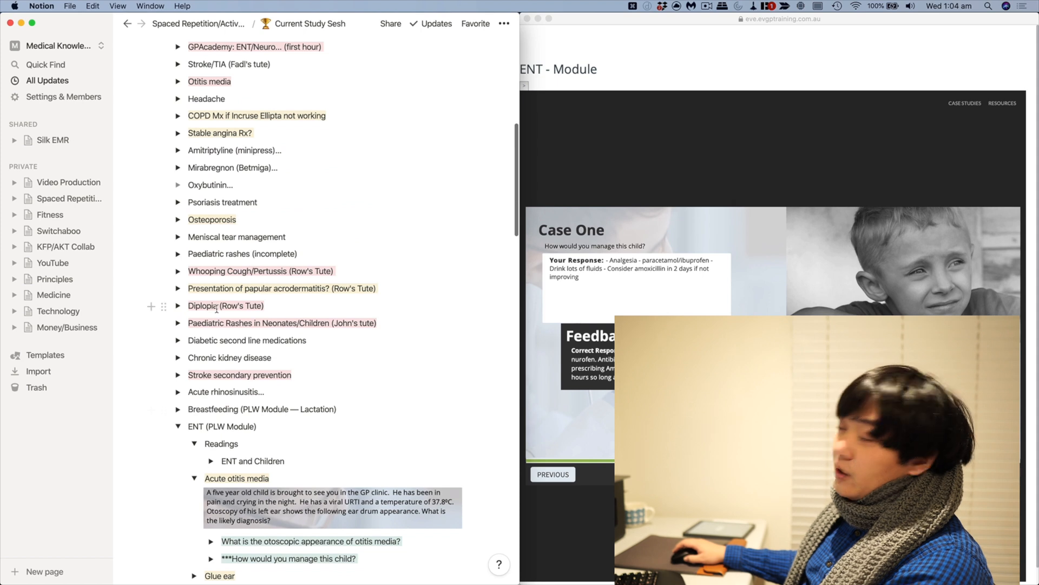
mouse_move(182, 225)
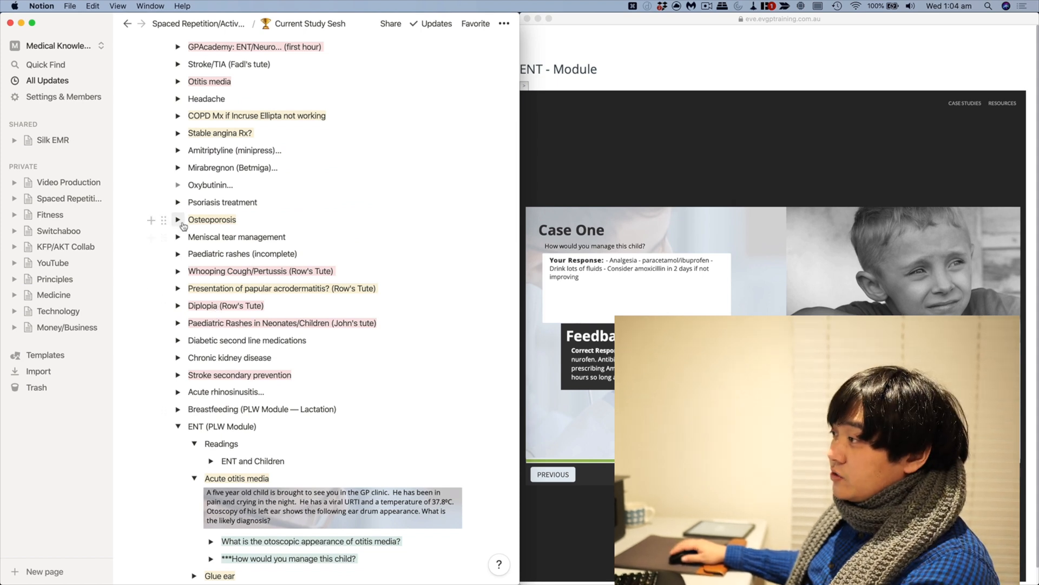
left_click(178, 220)
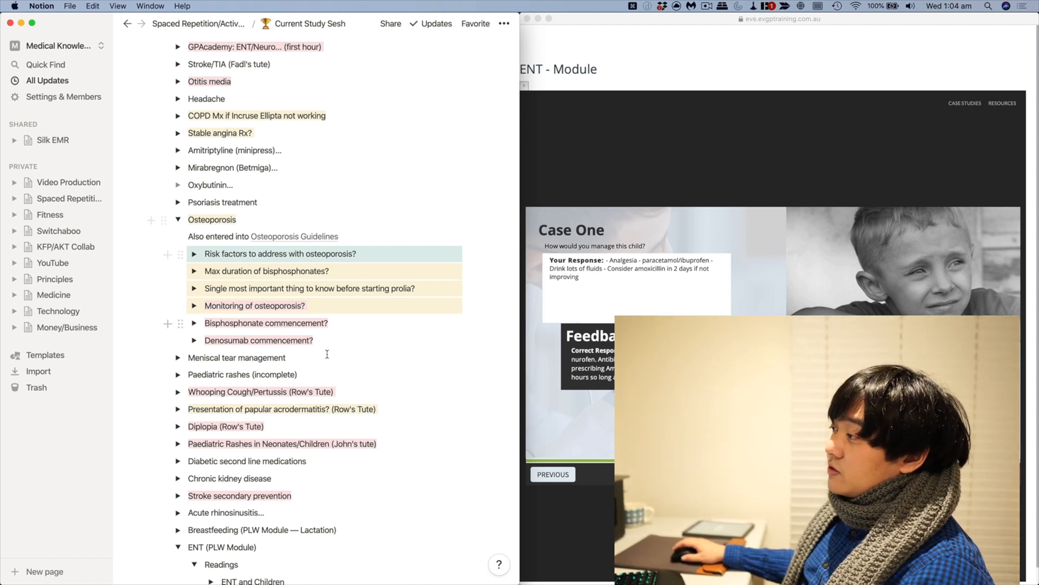
mouse_move(82, 240)
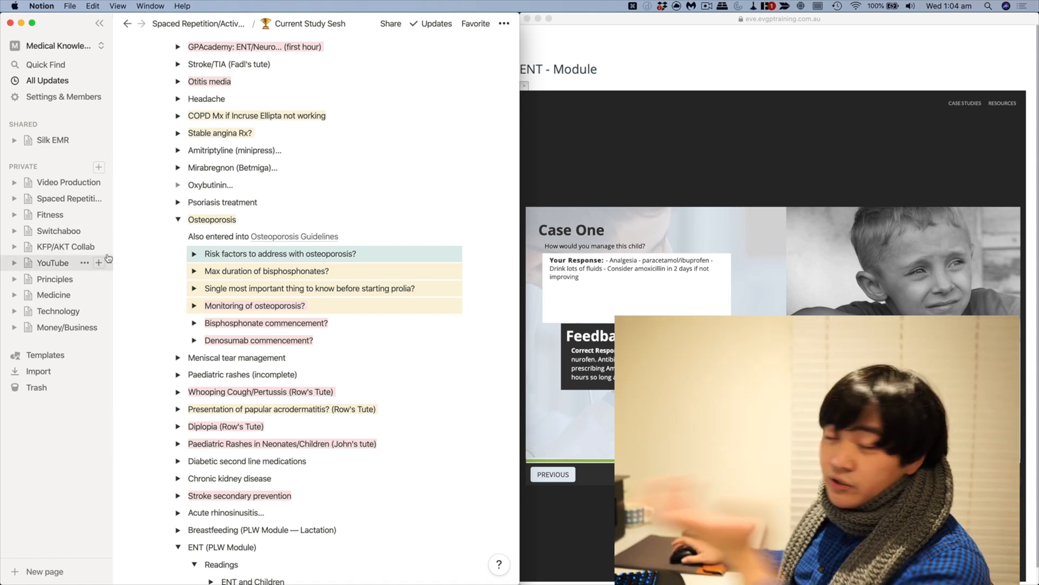
mouse_move(200, 288)
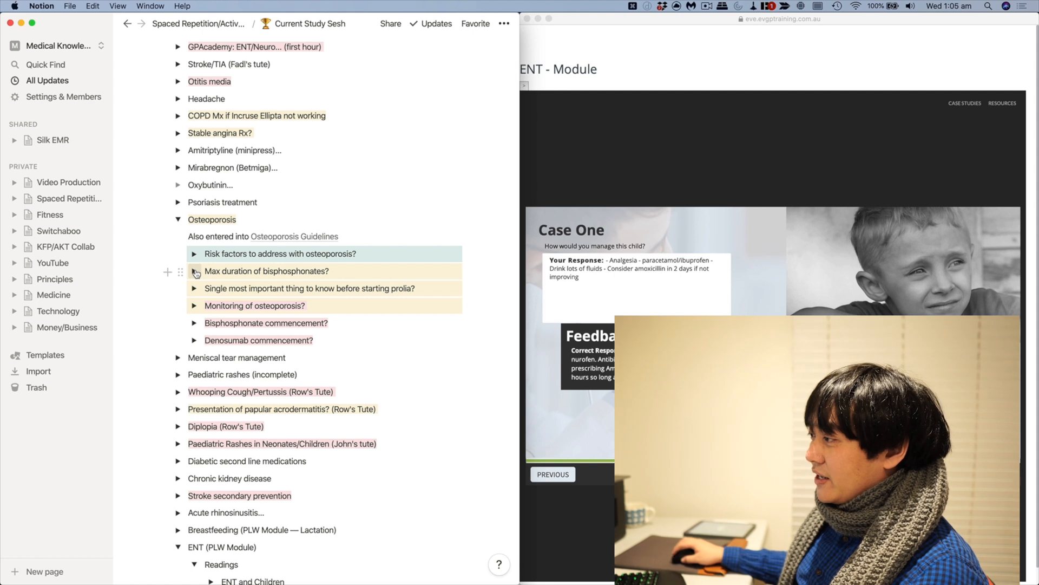
Expand 'Max duration of bisphosphonates?' to show the cease-at-5-years bullets and guideline excerpt
left_click(194, 270)
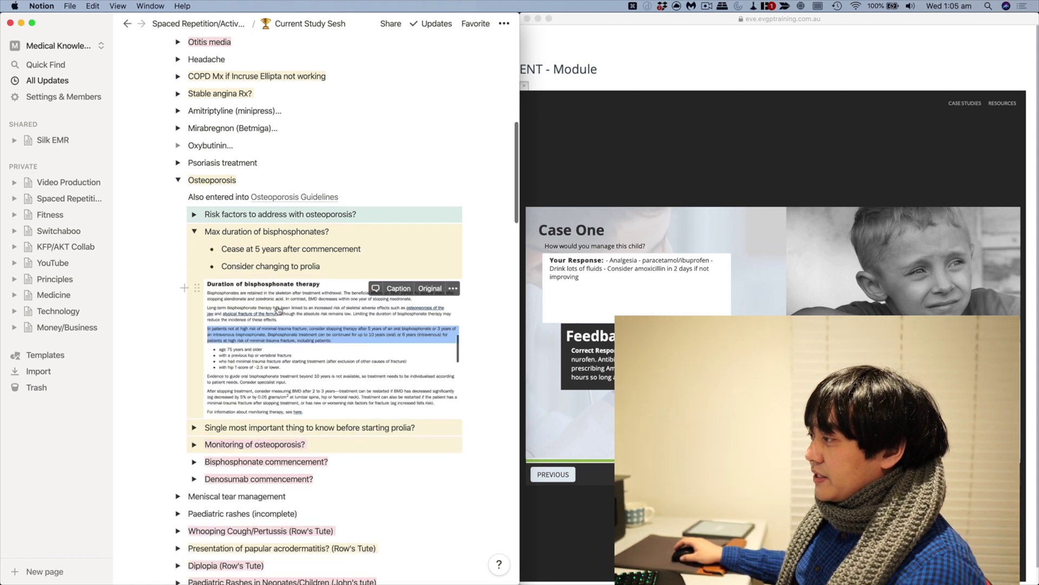
scroll("up", 3)
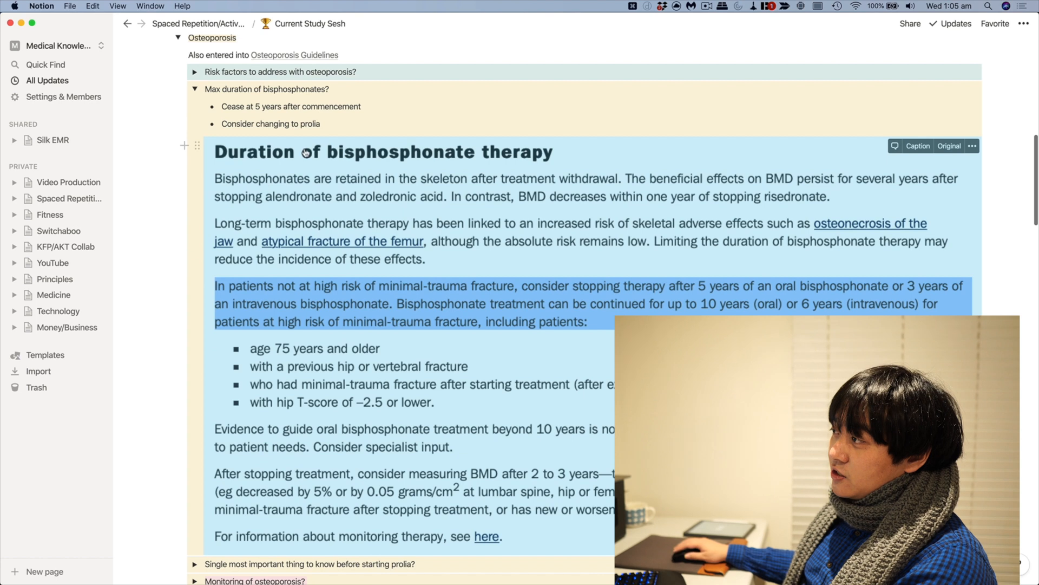
mouse_move(500, 271)
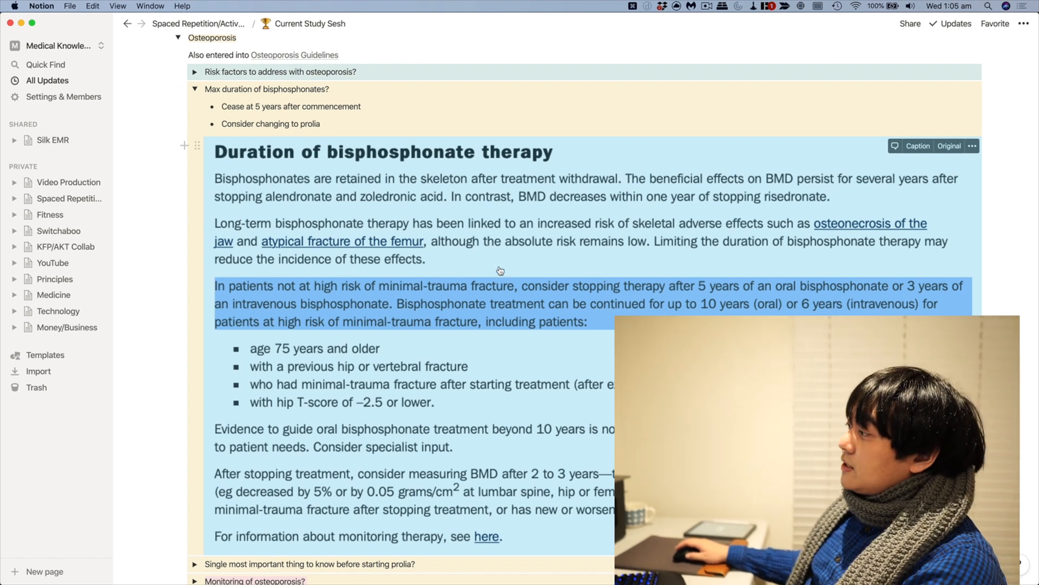
mouse_move(493, 262)
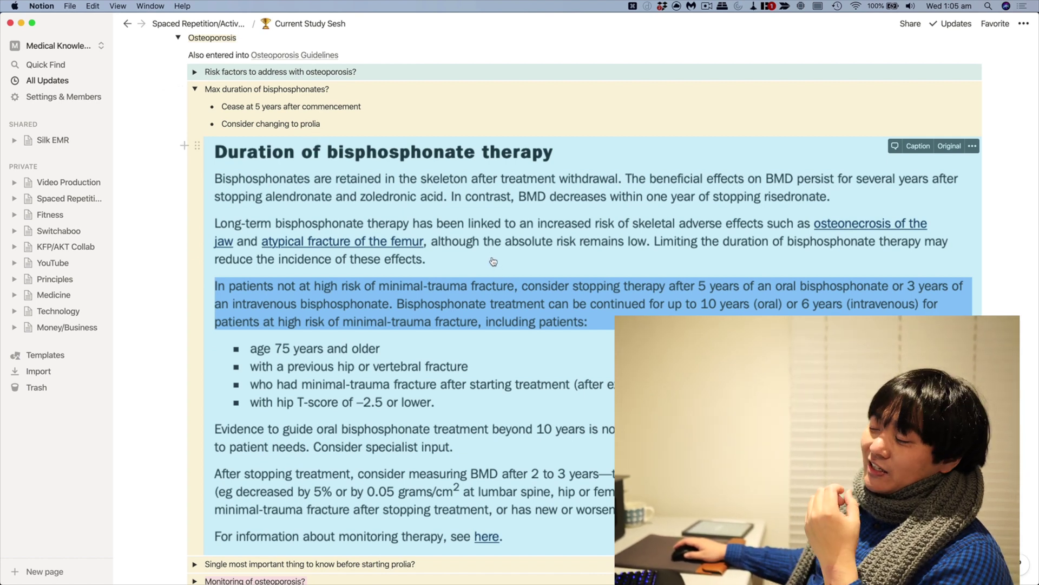
mouse_move(481, 263)
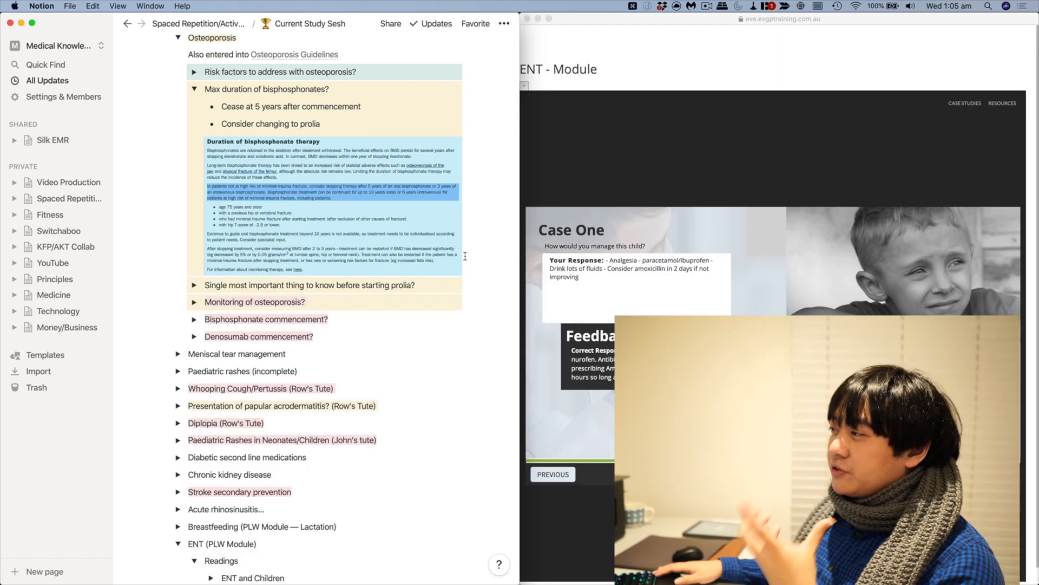
scroll("down", 3)
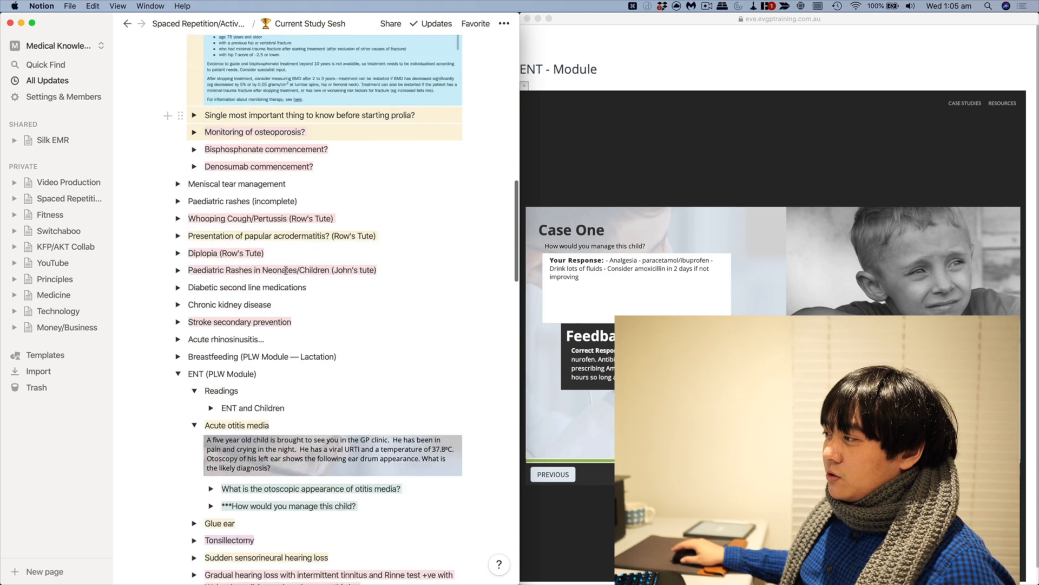
left_click(177, 254)
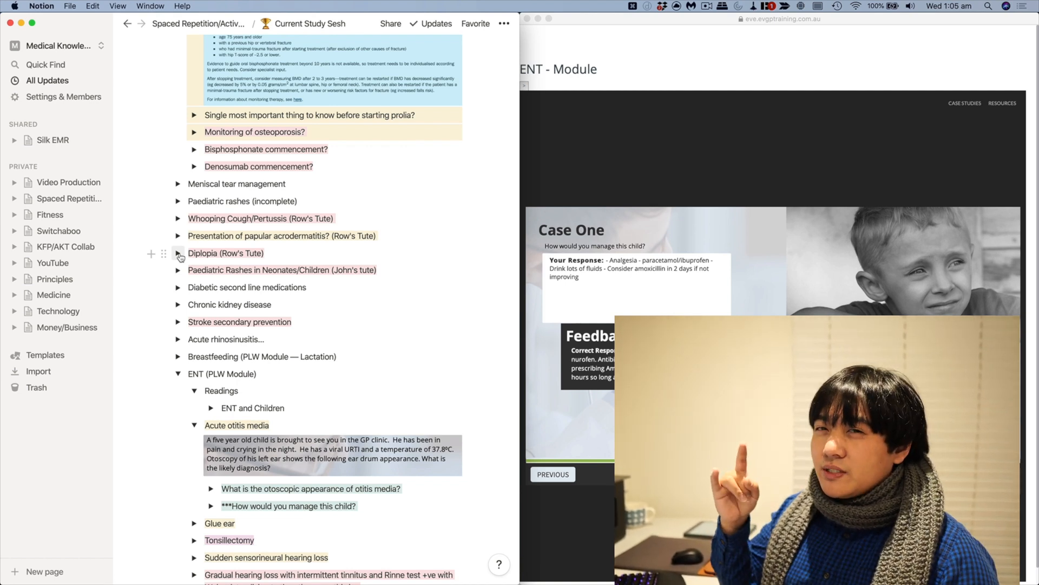
Open the bisphosphonates question's block menu and choose a new colour for it
scroll("up", 3)
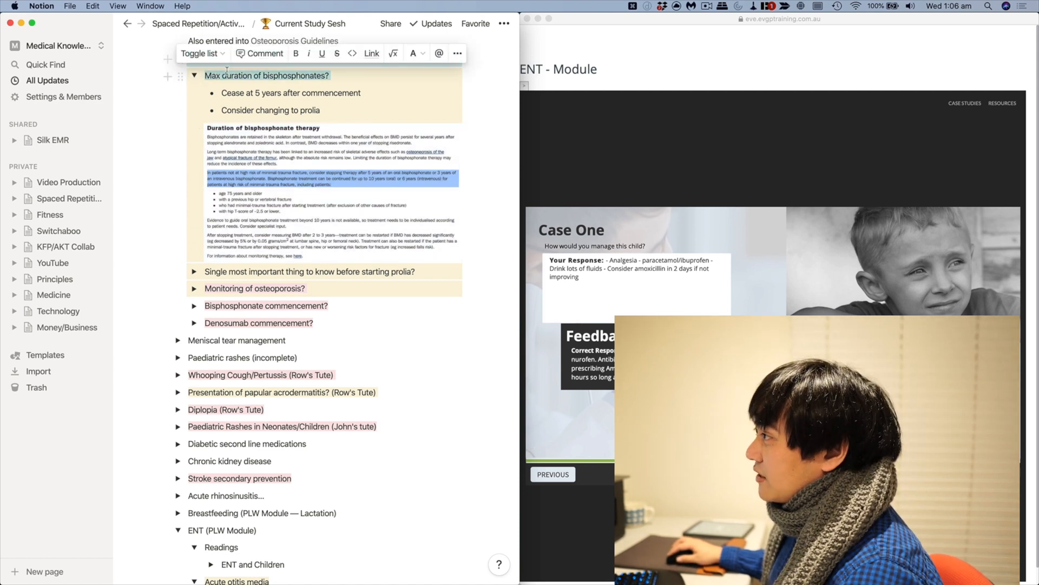
left_click(180, 76)
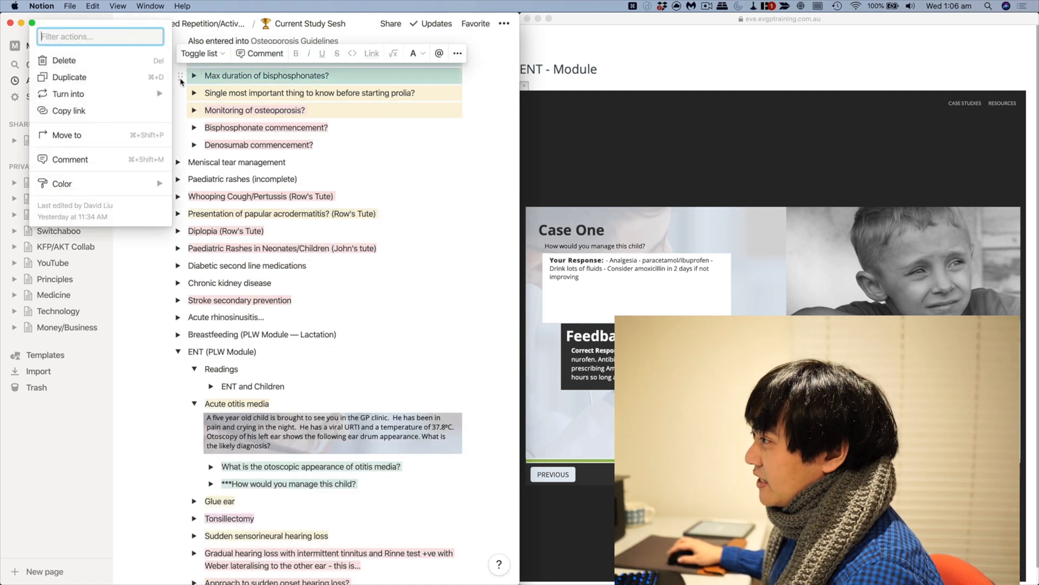
left_click(64, 184)
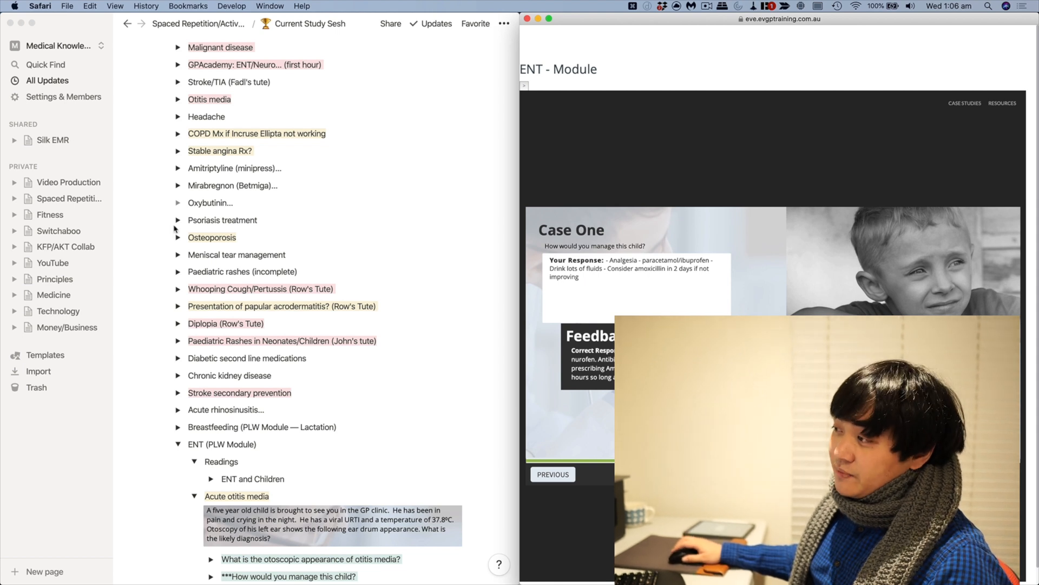
Re-expand Osteoporosis and open, then close, the risk factors answer
left_click(178, 237)
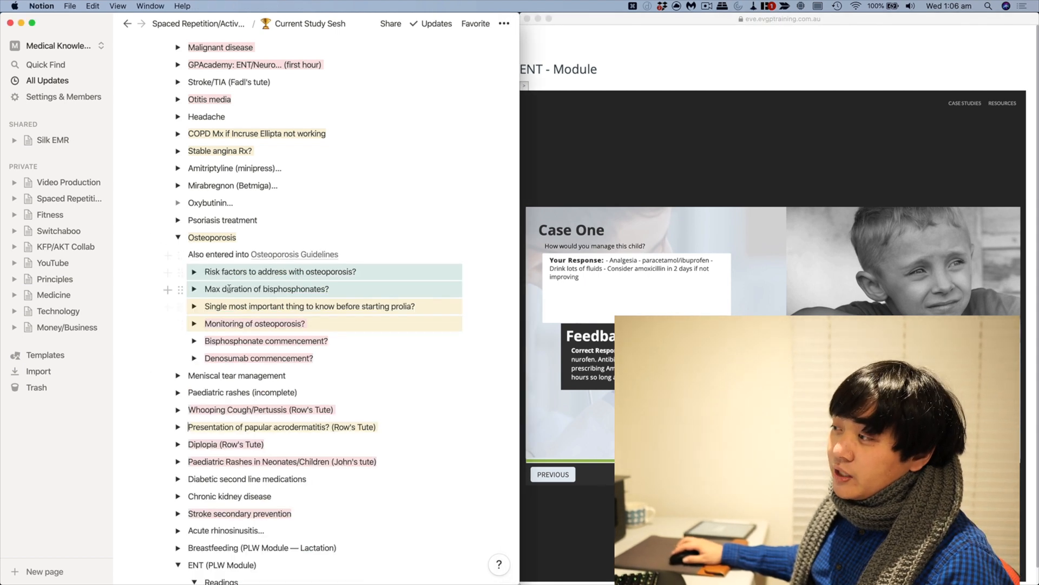
mouse_move(175, 194)
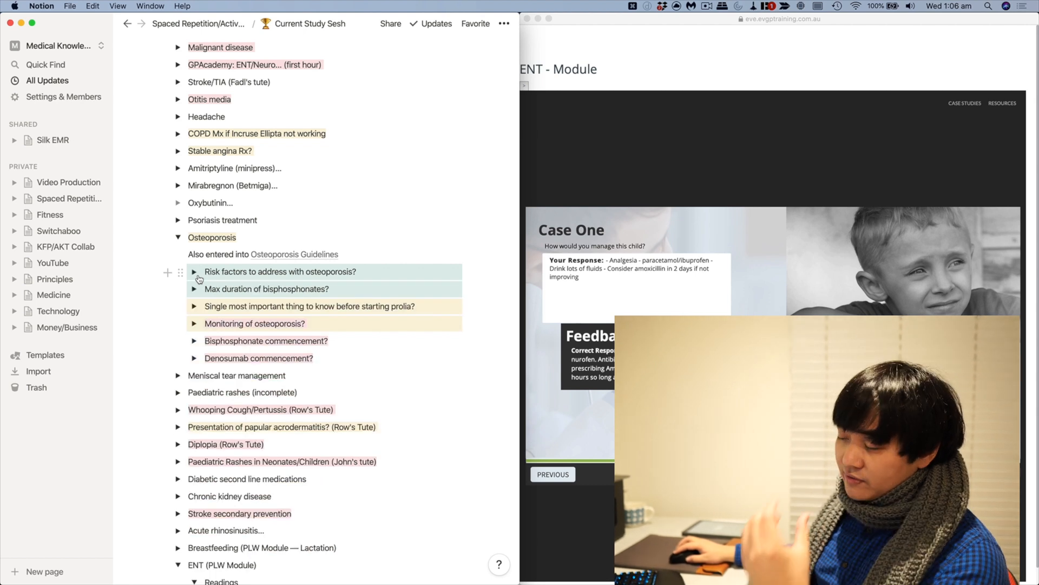
left_click(194, 272)
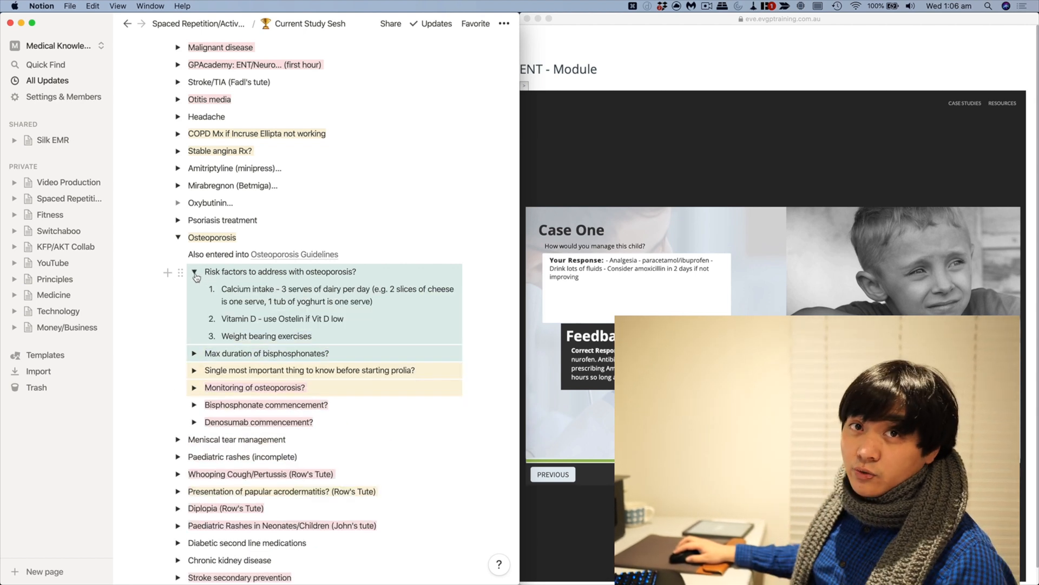
left_click(195, 271)
type(" (prolia)")
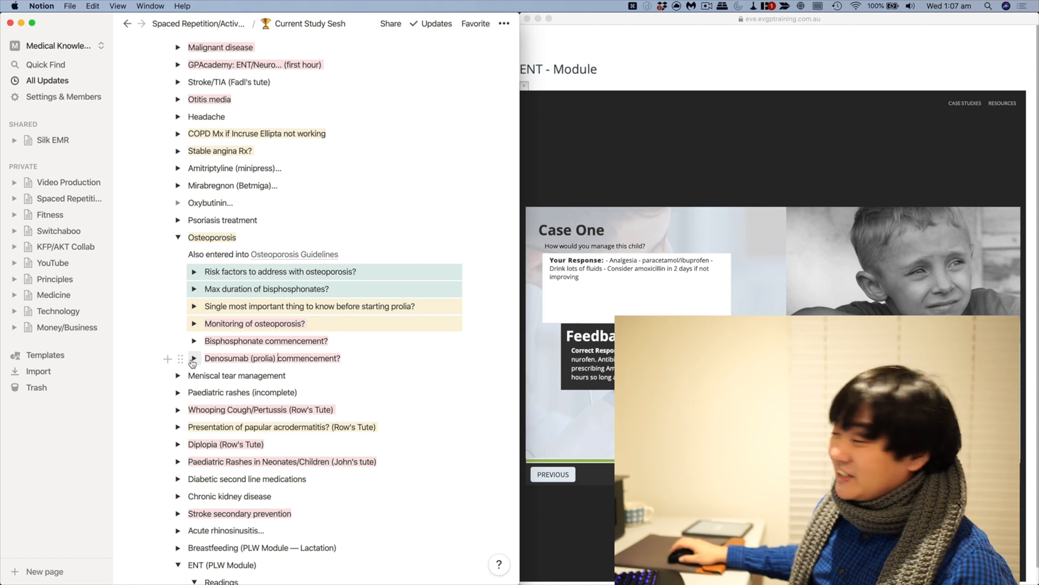
left_click(195, 358)
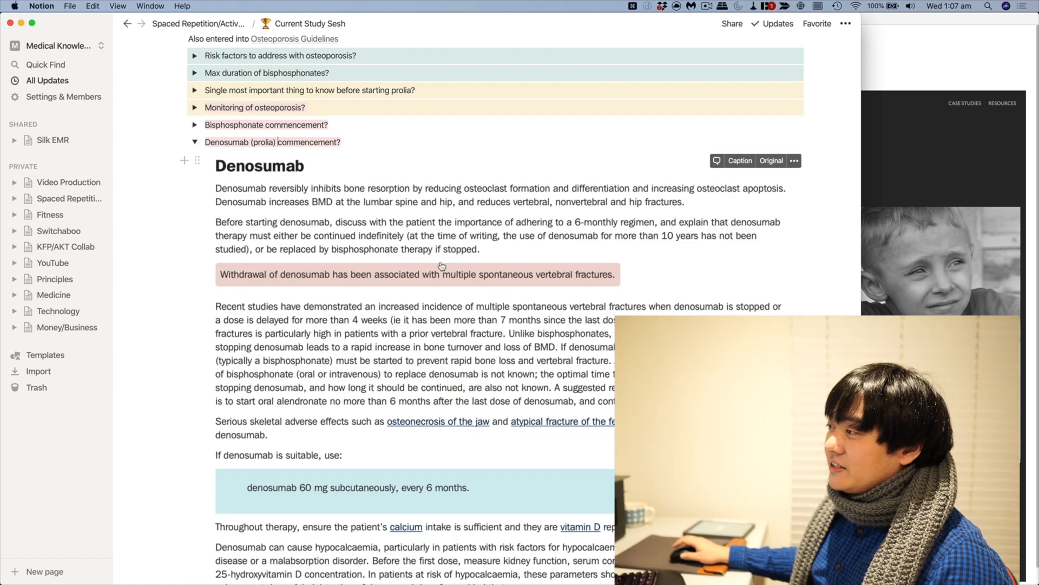
scroll("down", 3)
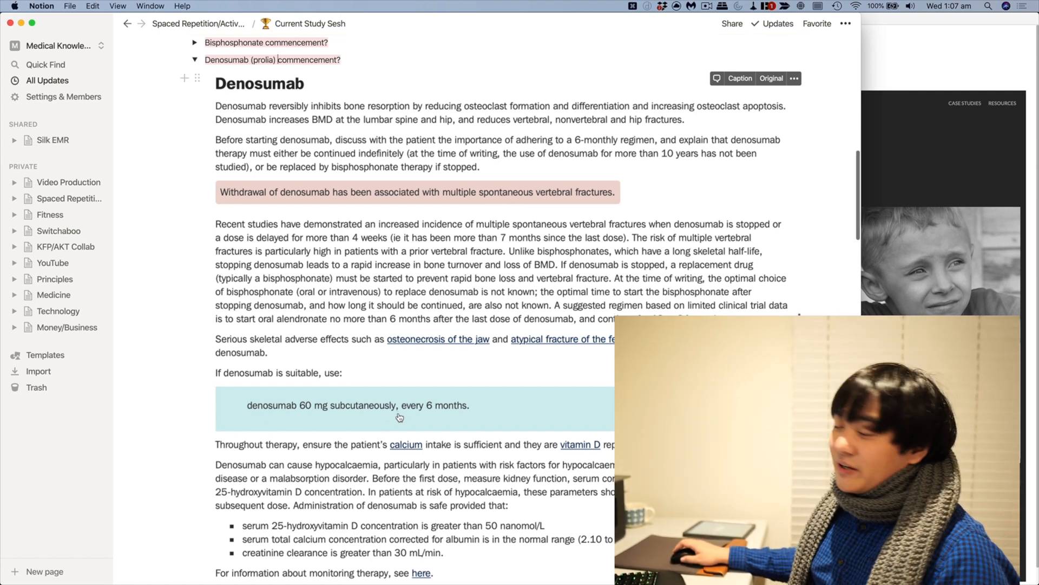
scroll("down", 3)
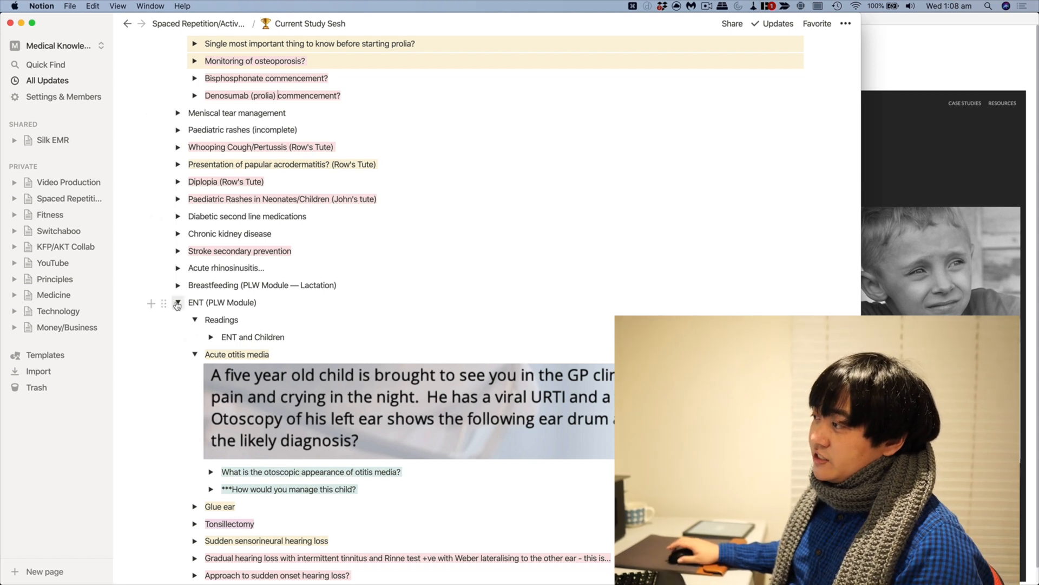
Collapse the ENT (PLW Module) and Osteoporosis toggles
left_click(177, 302)
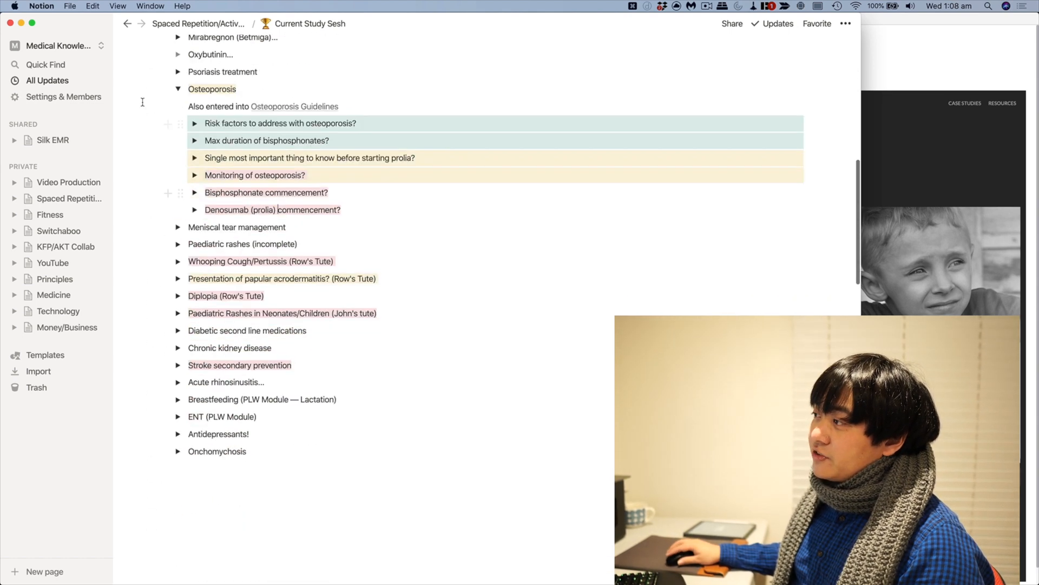
left_click(178, 89)
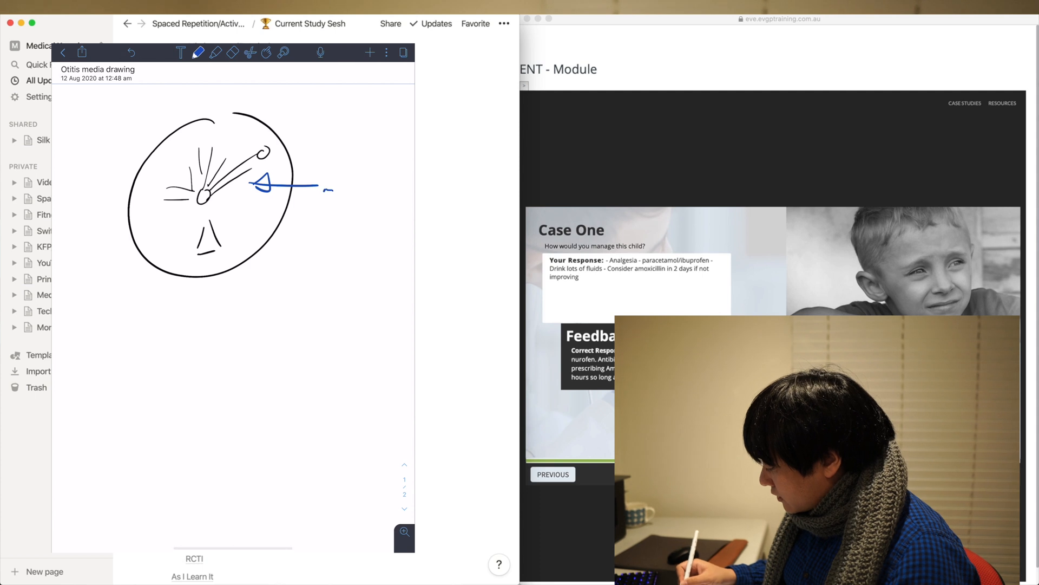
Draw the pointer line for the malleus label on the ear drum sketch
left_click_drag(322, 192, 378, 192)
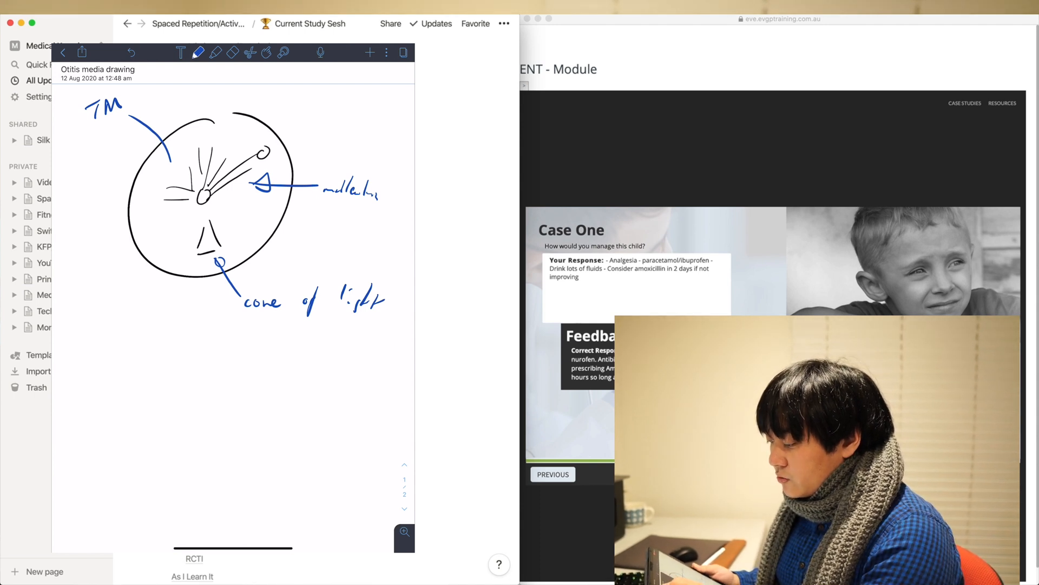
Send the drawing to Dropbox as a PDF, entering 'otitis media drawing'
left_click(82, 53)
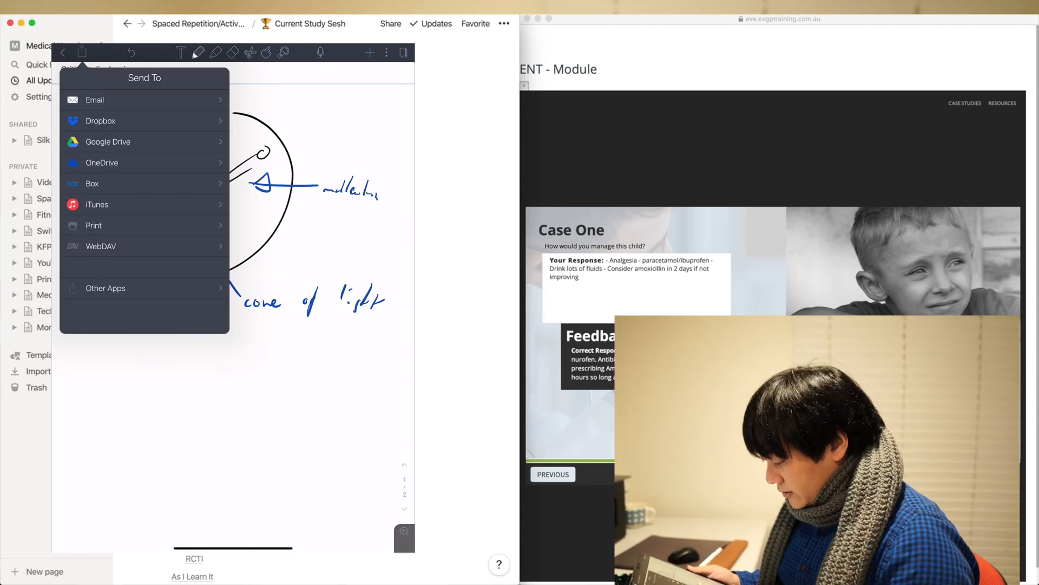
left_click(100, 121)
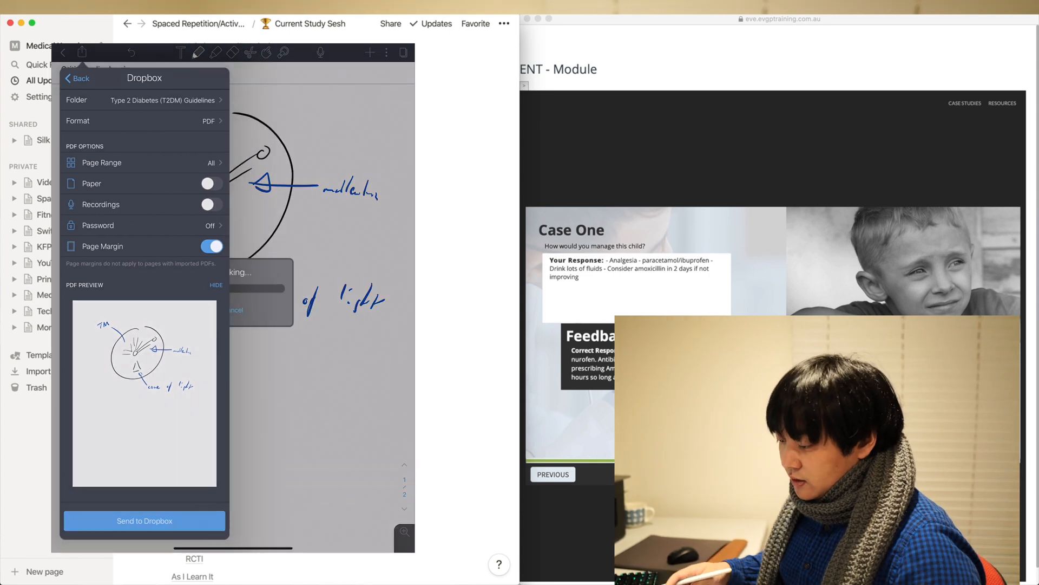
left_click(144, 521)
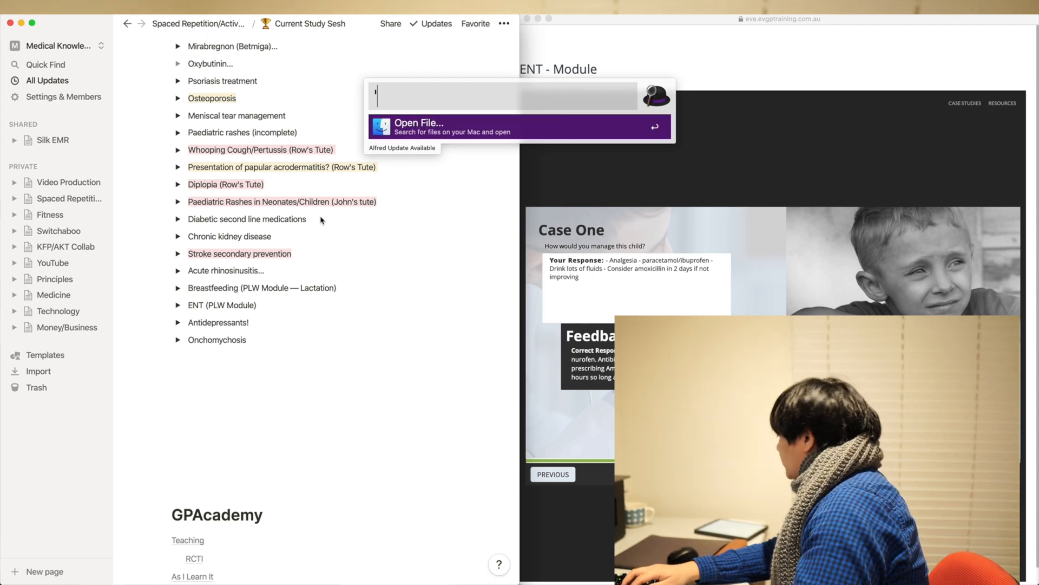
type("'otitis media drawing")
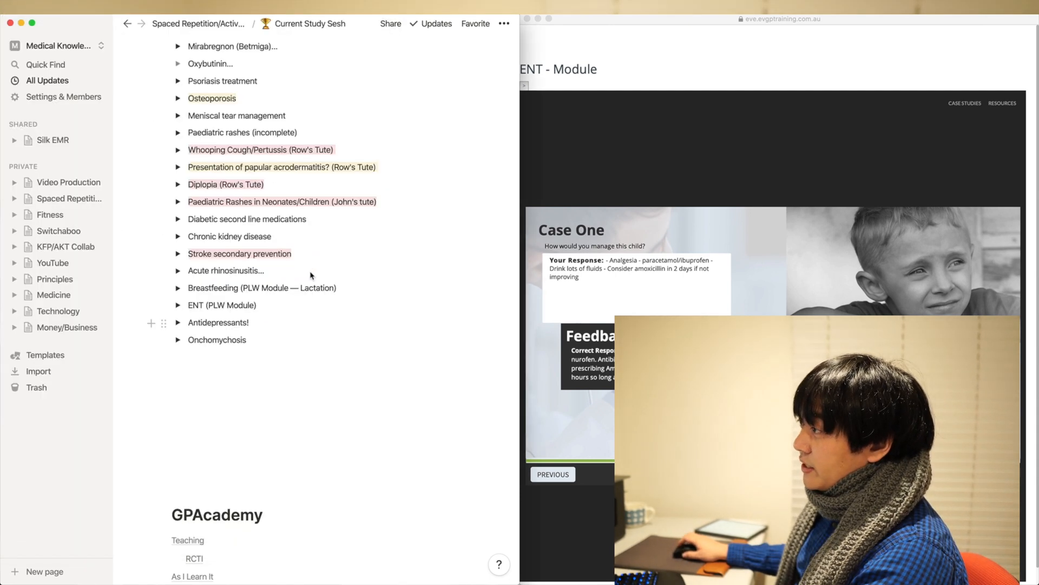
Scroll up towards the As I Learn It topic list
scroll("up", 3)
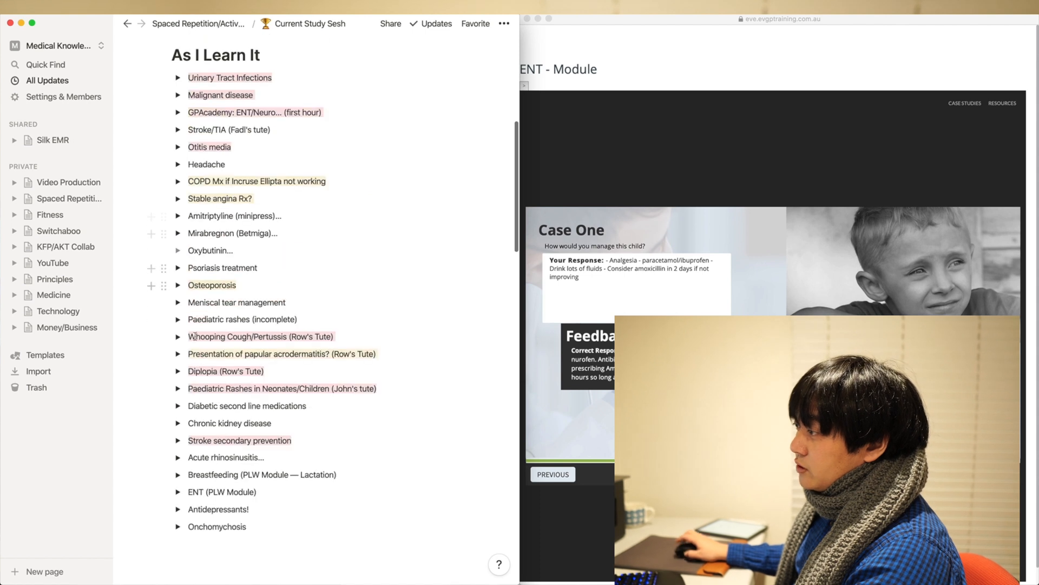
mouse_move(177, 495)
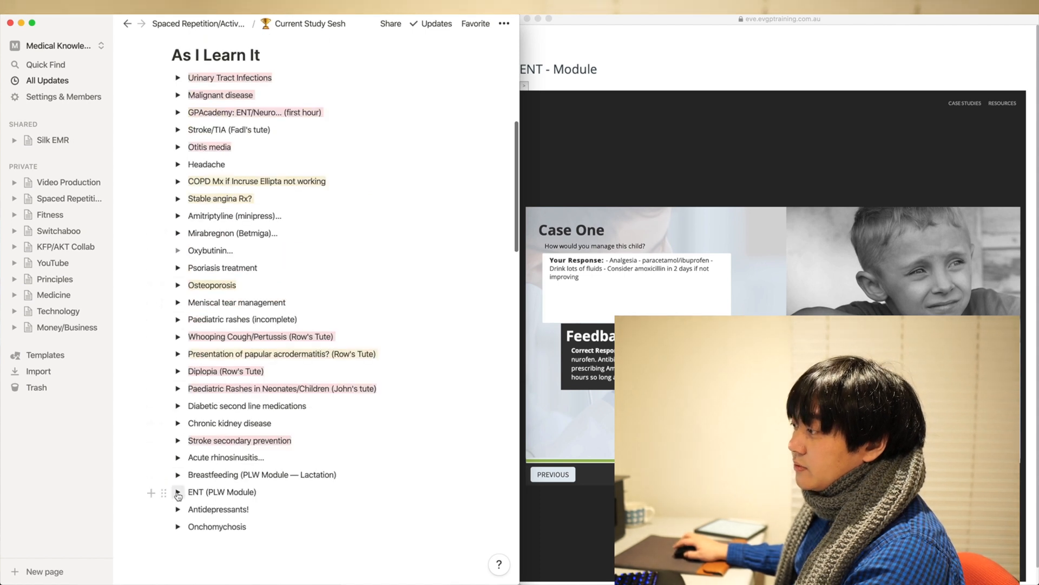
mouse_move(215, 313)
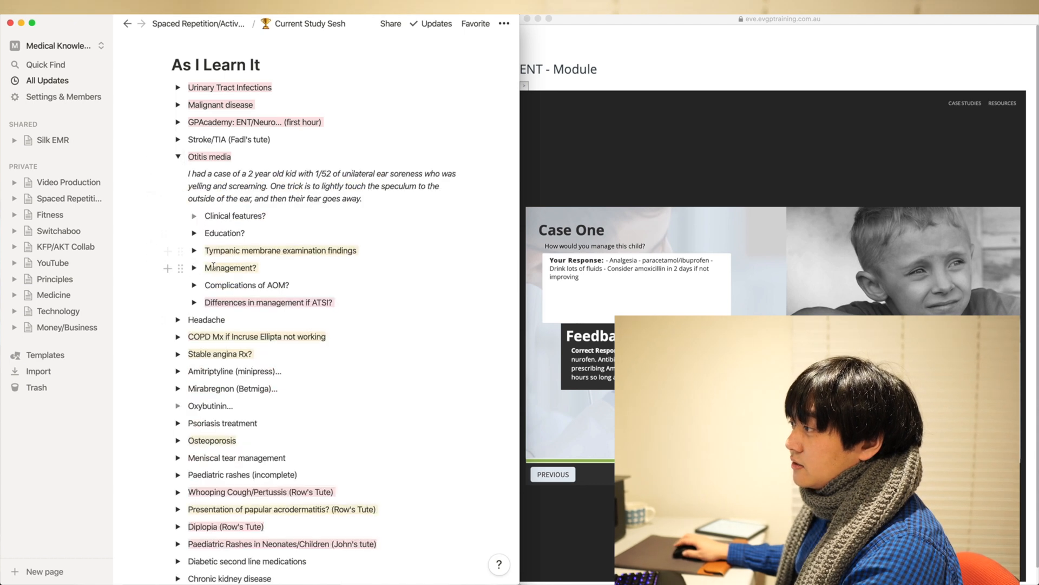
Expand ENT (PLW Module) and place the cursor after the child management question
left_click(179, 156)
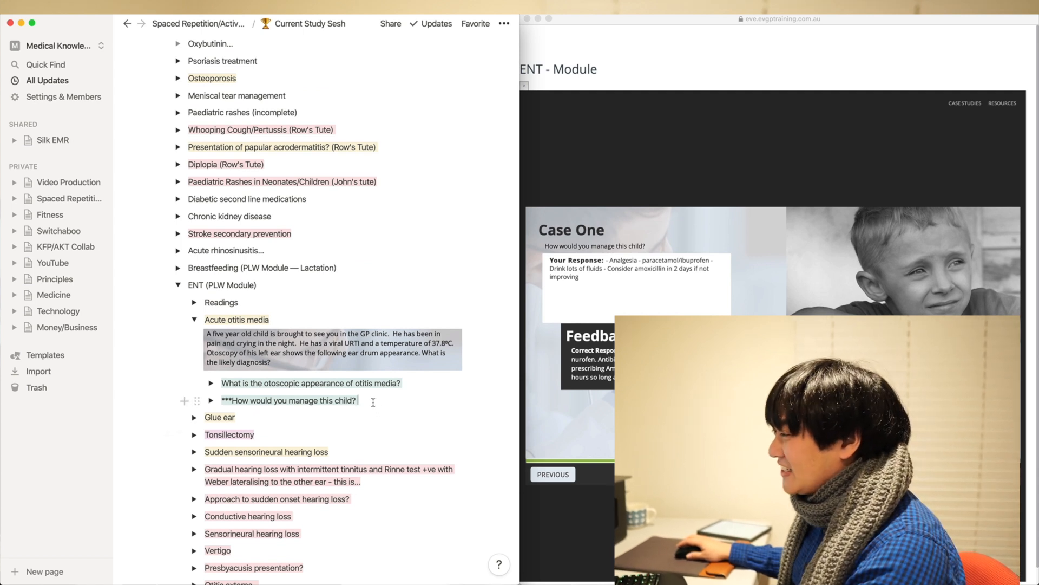
left_click(211, 401)
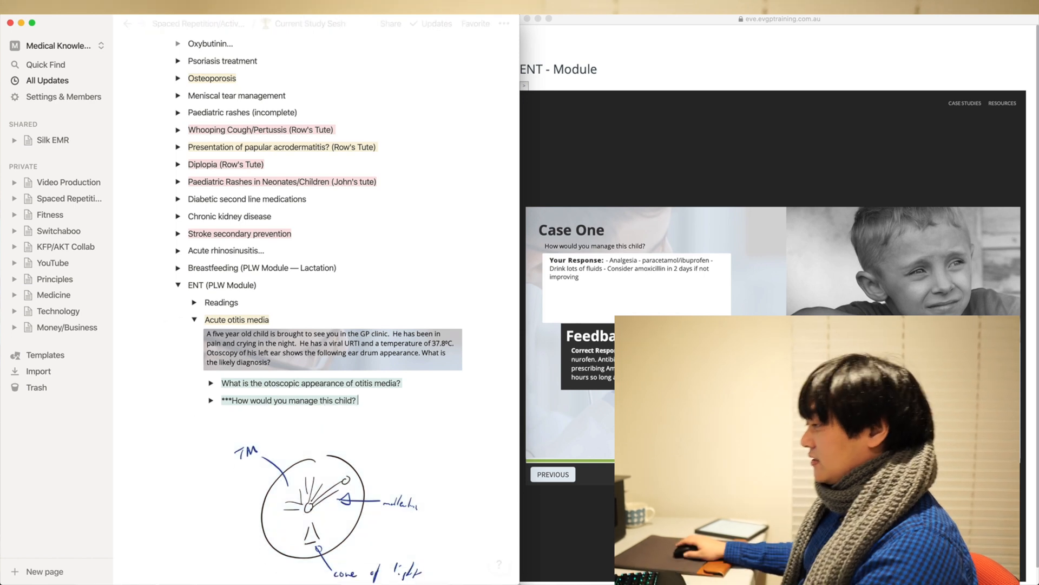
Scroll down past the Acute otitis media questions to the ear drum sketch
scroll("down", 3)
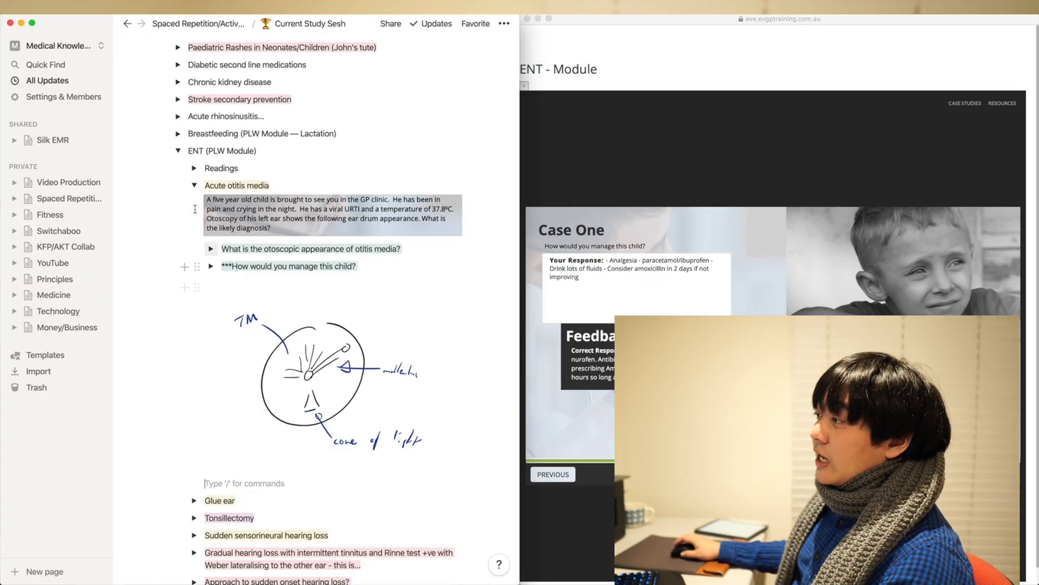
Collapse the ENT (PLW Module) toggle
left_click(177, 150)
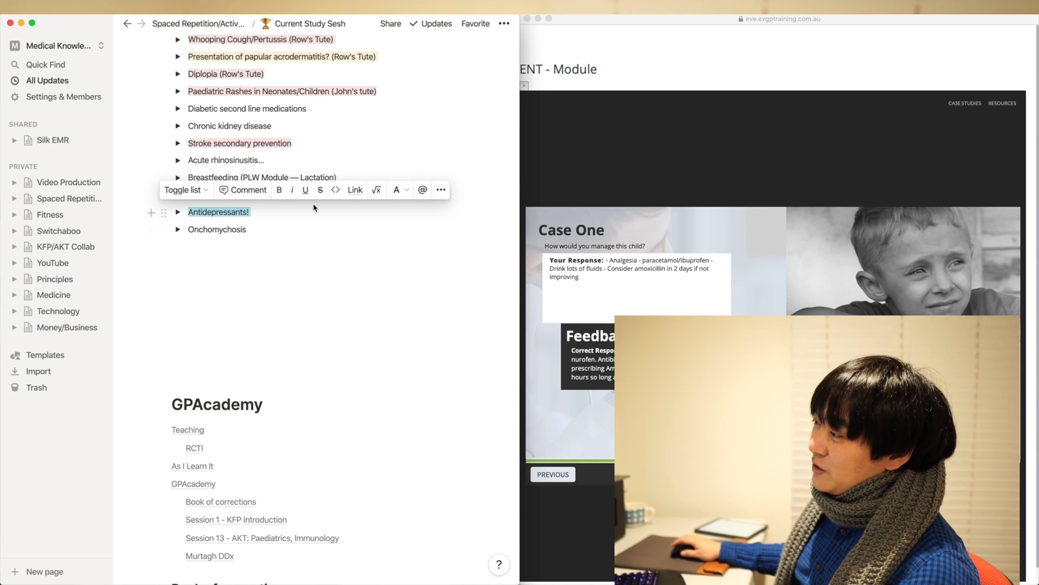
mouse_move(320, 189)
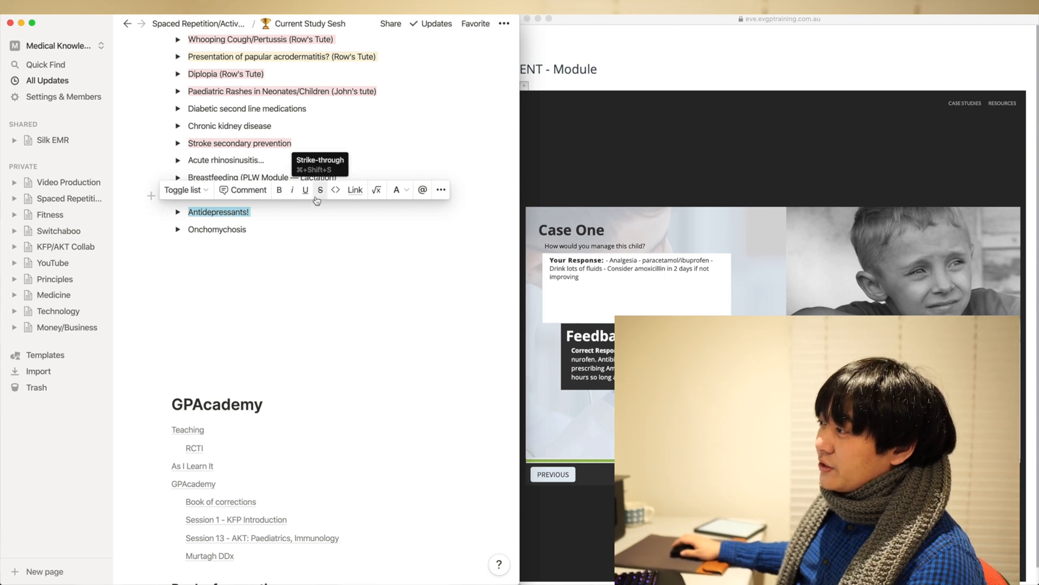